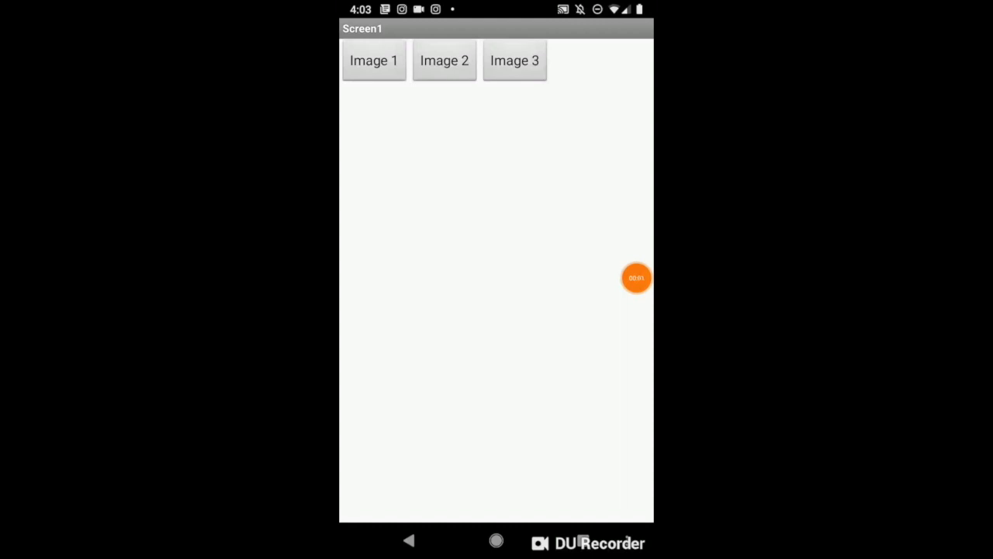
- Show the kitten, piglet and puppy pictures in turn with the app's three buttons
{"action": "left_click", "coordinate": [373, 61]}
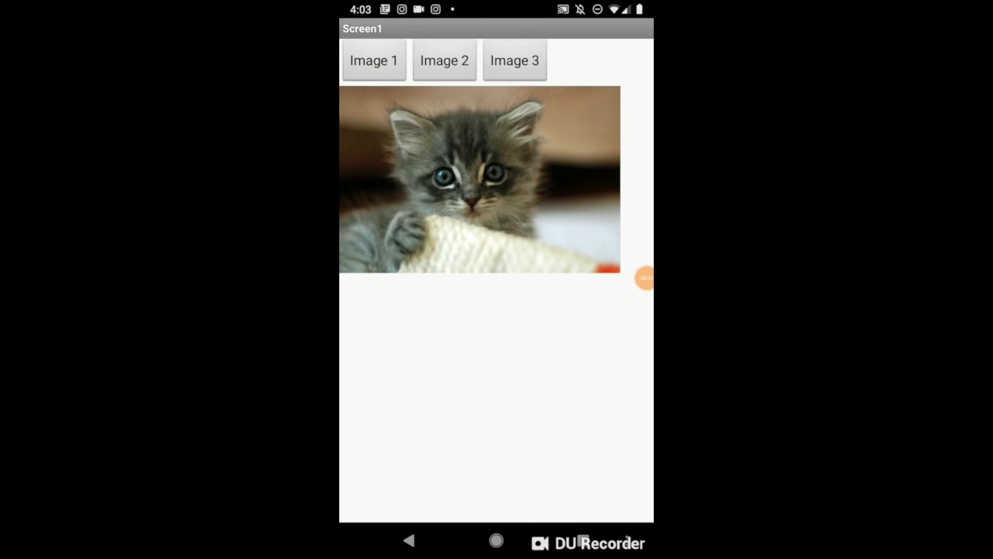
{"action": "left_click", "coordinate": [444, 61]}
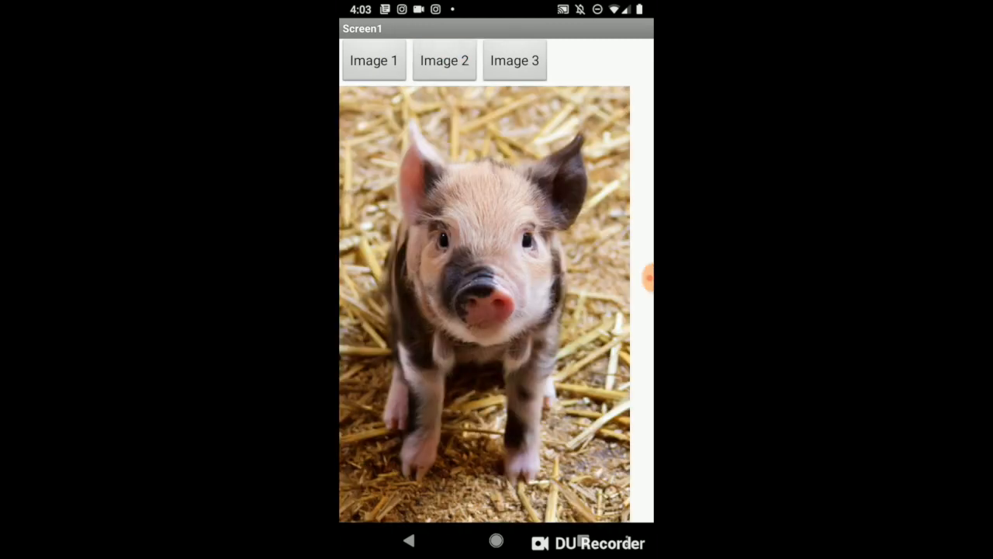
{"action": "left_click", "coordinate": [444, 59]}
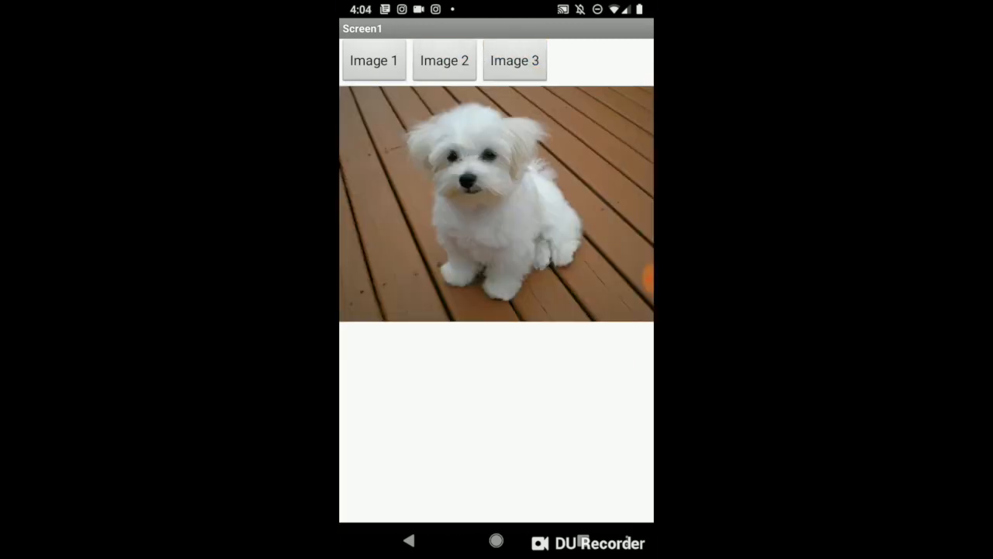
{"action": "left_click", "coordinate": [444, 61]}
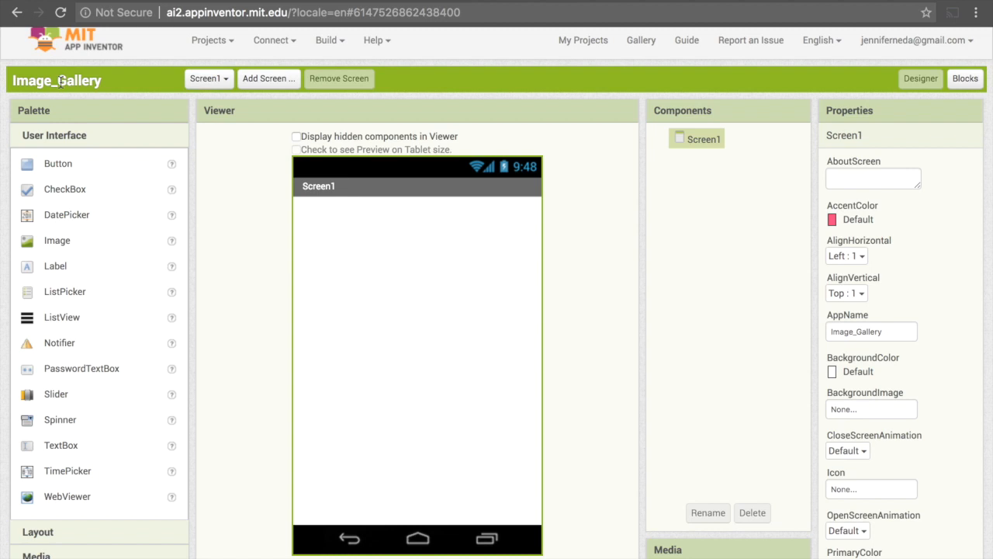
{"action": "mouse_move", "coordinate": [108, 466]}
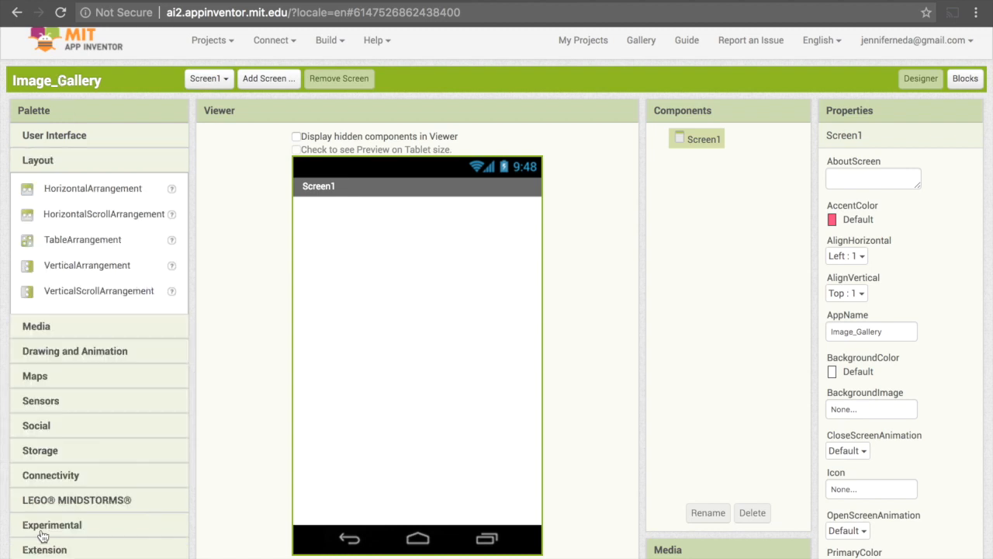
{"action": "mouse_move", "coordinate": [62, 193]}
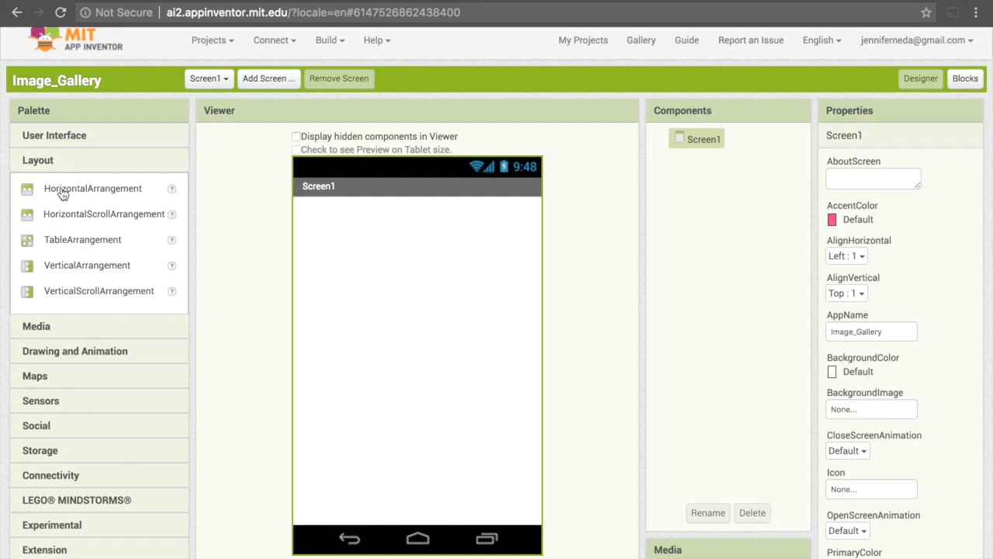
{"action": "mouse_move", "coordinate": [70, 192]}
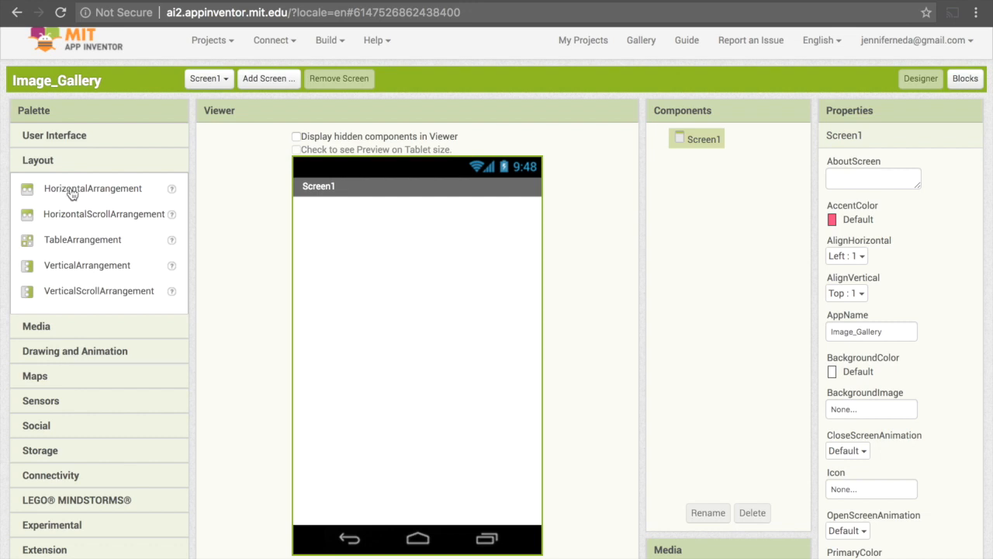
{"action": "mouse_move", "coordinate": [78, 228]}
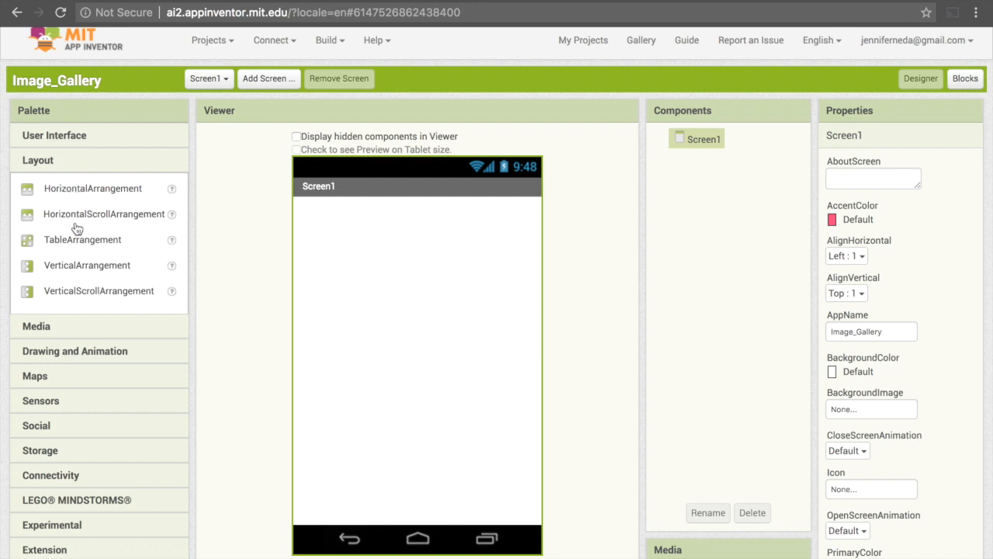
{"action": "mouse_move", "coordinate": [78, 192]}
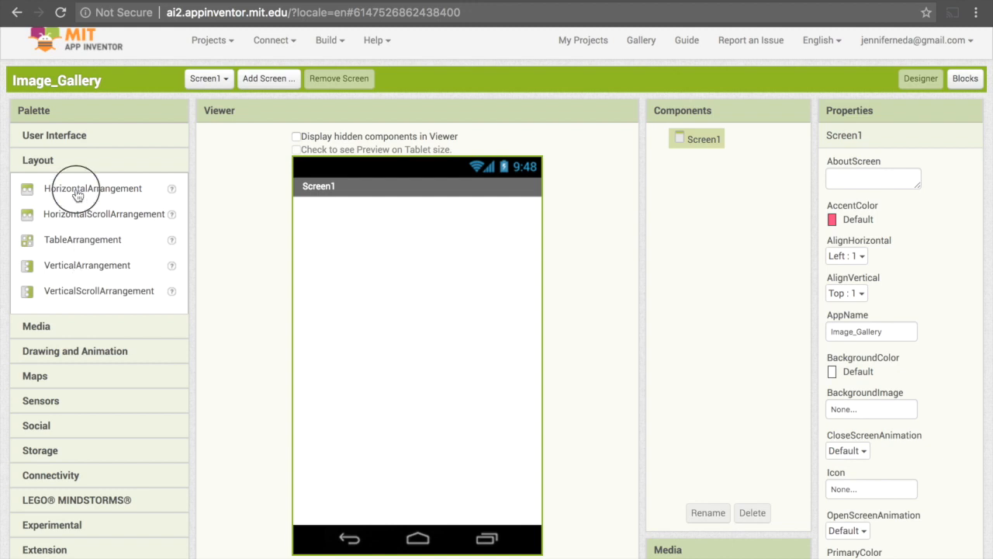
- Drag a HorizontalArrangement from the Layout palette onto Screen1
{"action": "left_click_drag", "start_coordinate": [93, 187], "coordinate": [334, 240]}
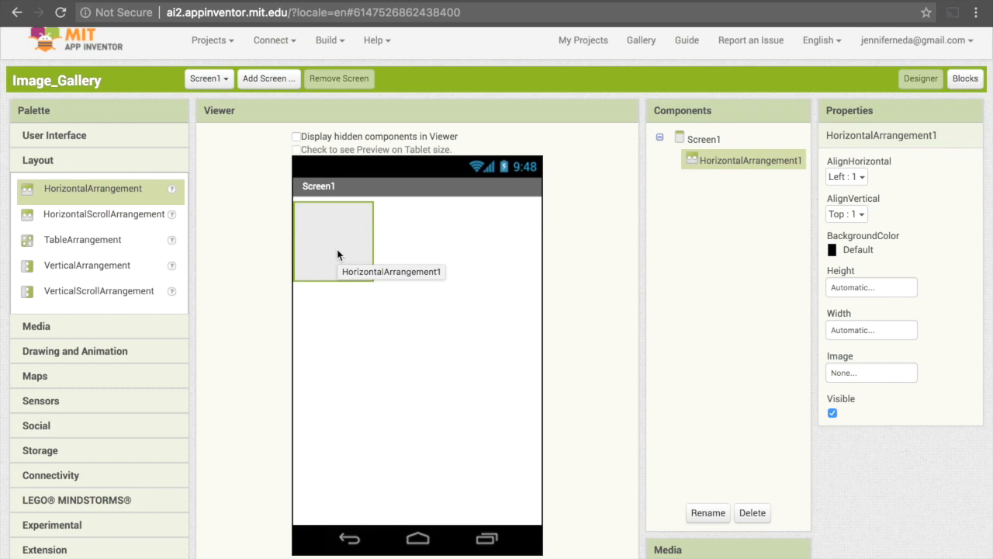
{"action": "mouse_move", "coordinate": [201, 180]}
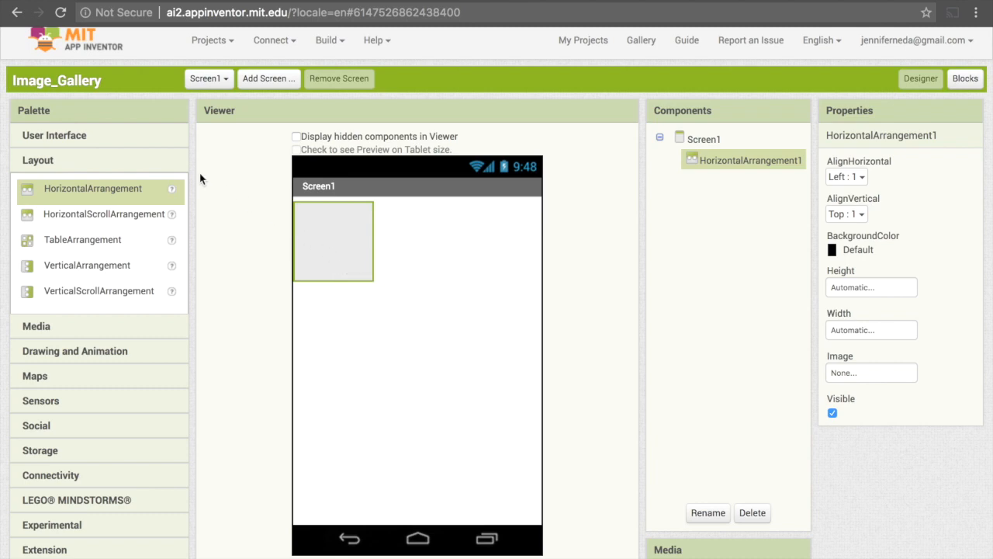
- Add a Button from the User Interface palette into HorizontalArrangement1
{"action": "left_click", "coordinate": [54, 135]}
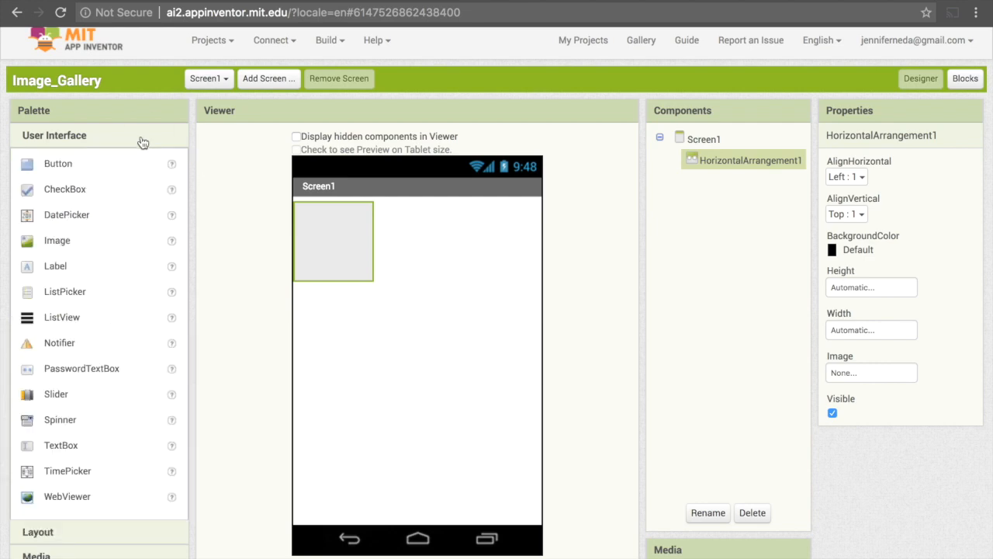
{"action": "mouse_move", "coordinate": [74, 165]}
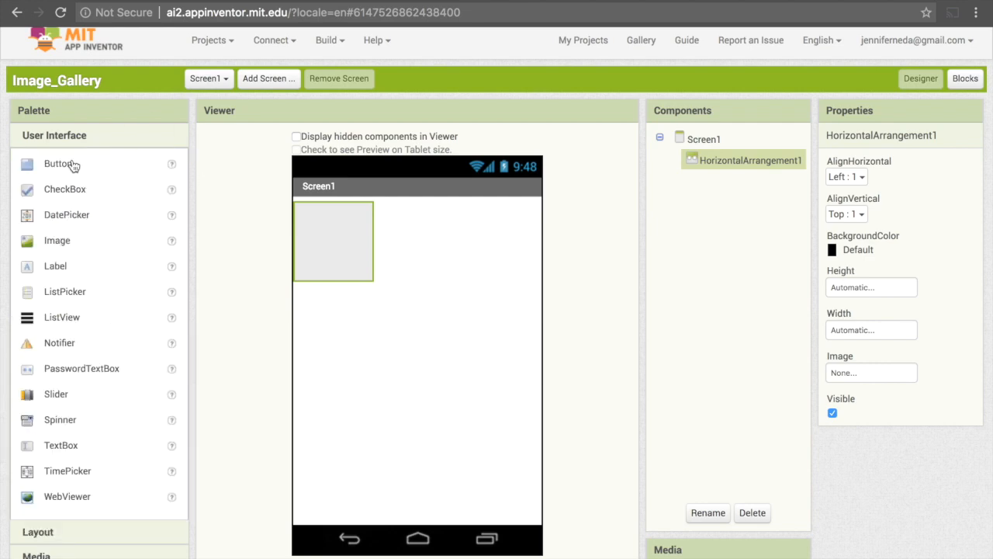
{"action": "left_click_drag", "start_coordinate": [59, 165], "coordinate": [318, 236]}
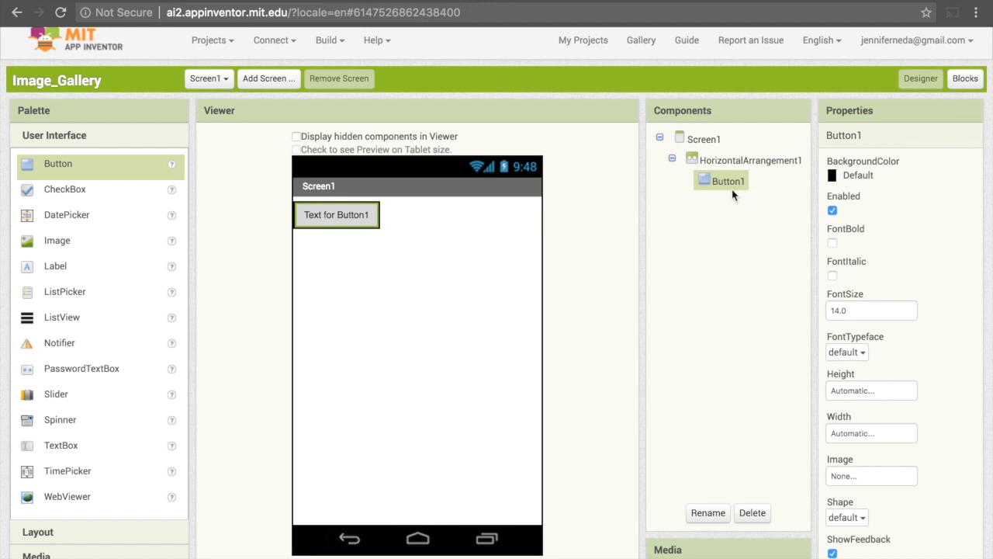
{"action": "mouse_move", "coordinate": [726, 163]}
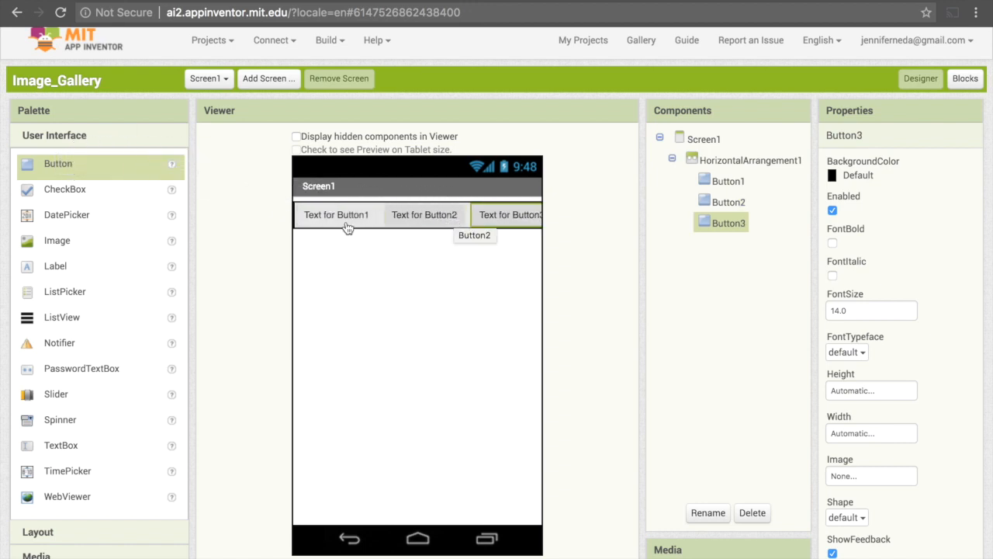
{"action": "mouse_move", "coordinate": [491, 223]}
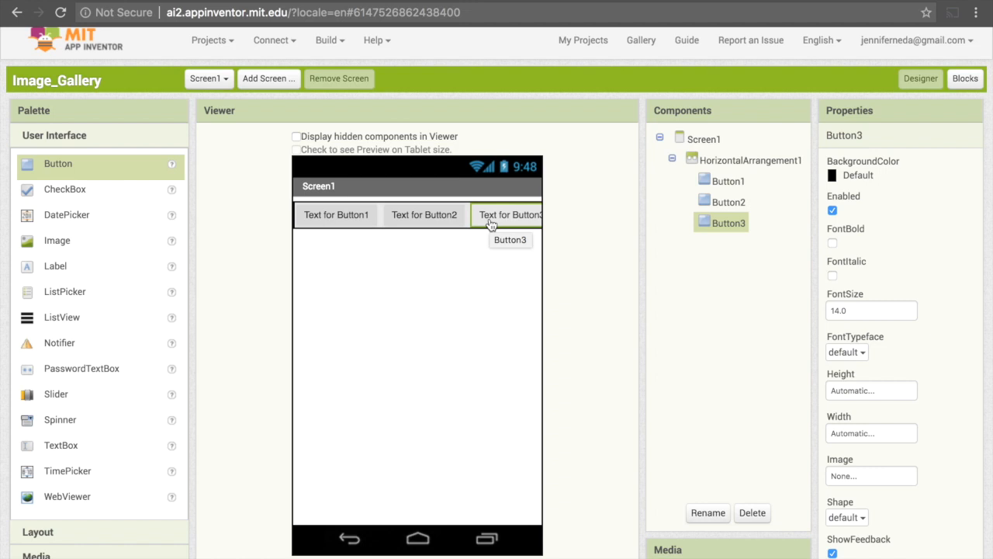
{"action": "mouse_move", "coordinate": [335, 214]}
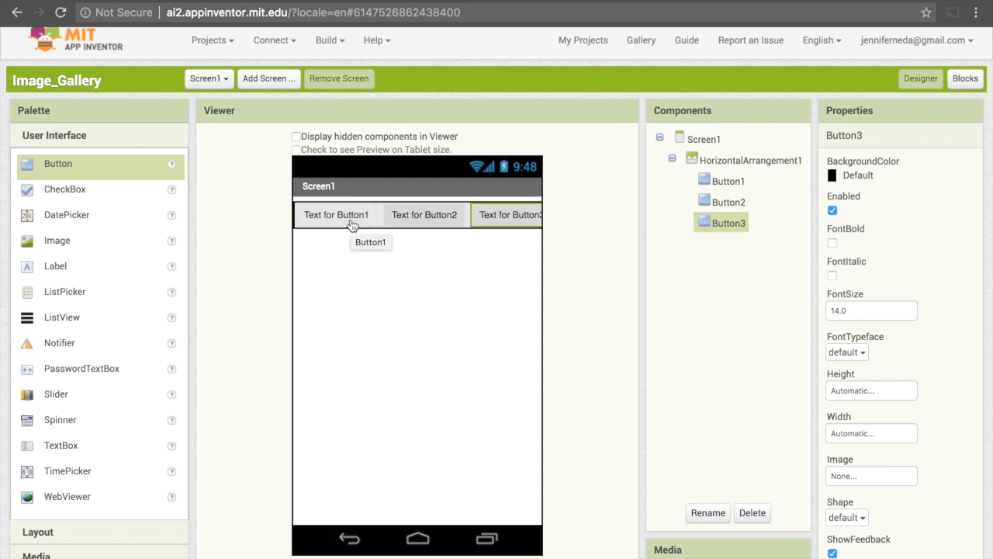
- Set the Text of Button1, Button2 and Button3 to Image 1, Image 2 and Image 3
{"action": "left_click", "coordinate": [335, 214]}
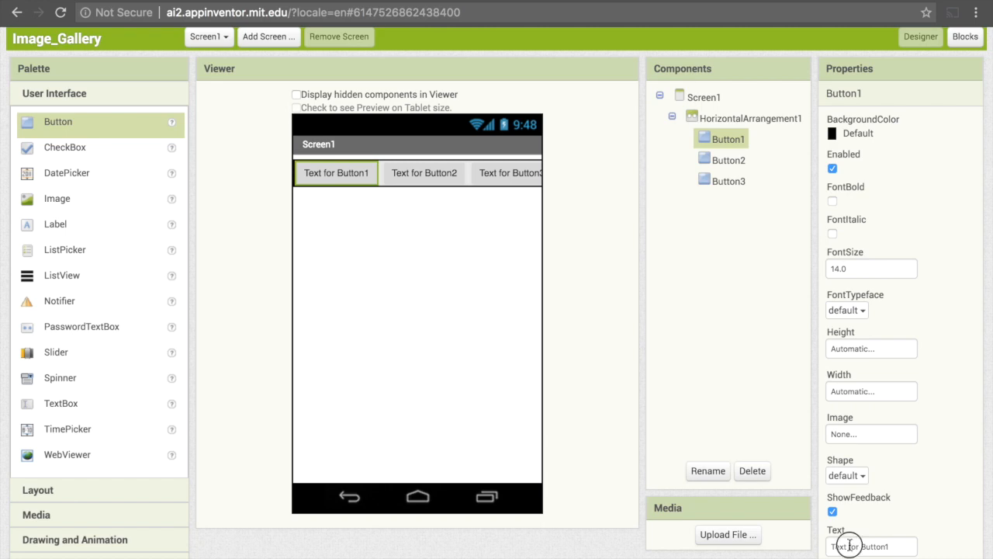
{"action": "triple_click", "coordinate": [870, 546]}
{"action": "type", "text": "Image 1"}
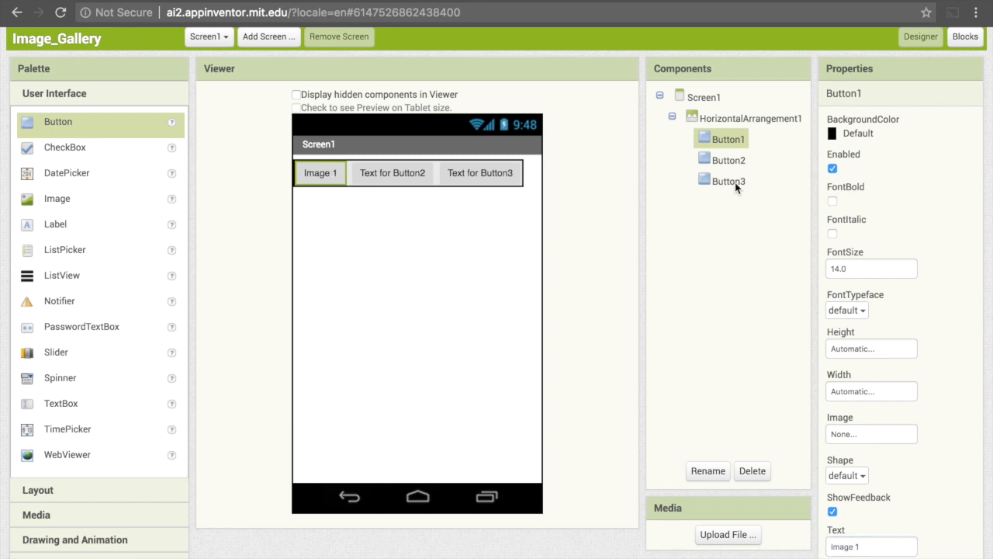
{"action": "mouse_move", "coordinate": [727, 158]}
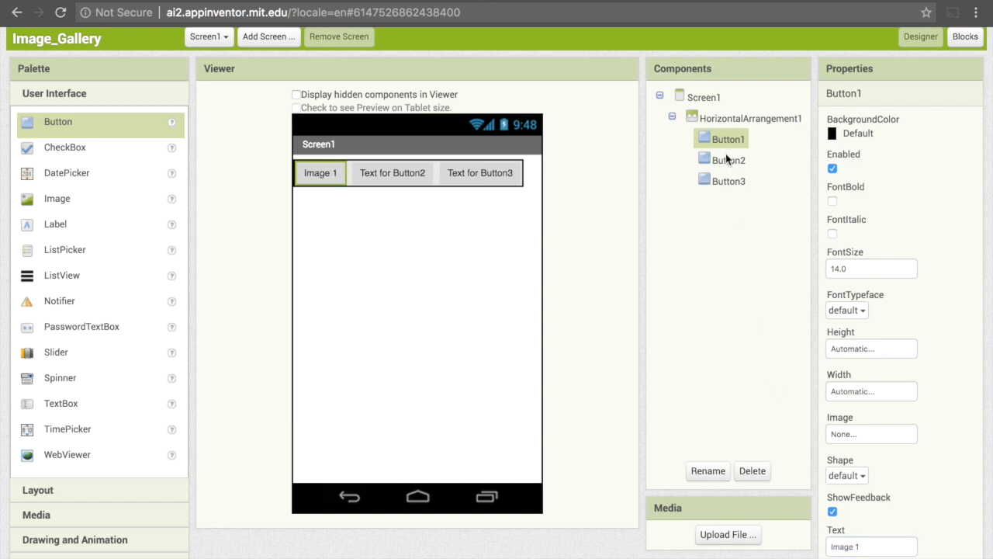
{"action": "left_click", "coordinate": [391, 173]}
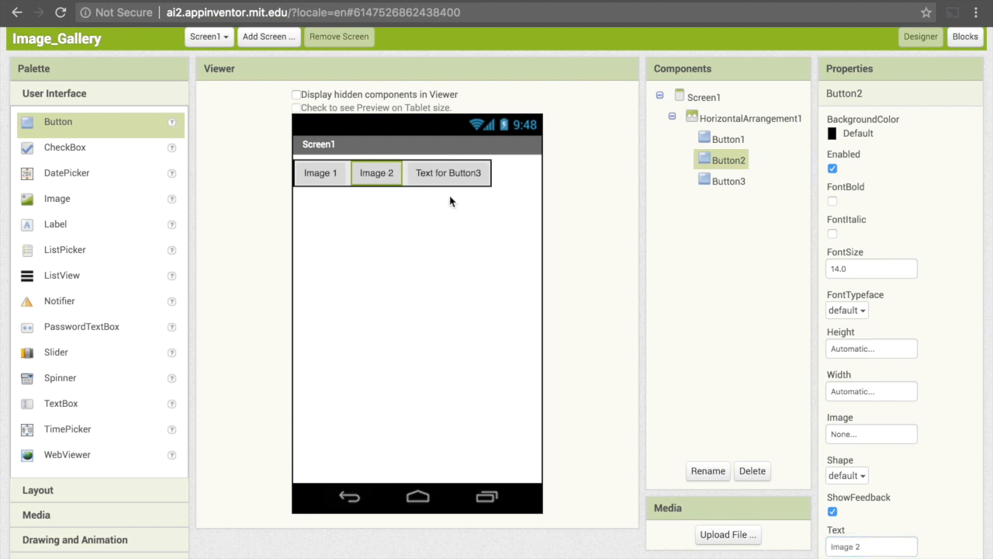
{"action": "left_click", "coordinate": [729, 180]}
{"action": "type", "text": "Image 3"}
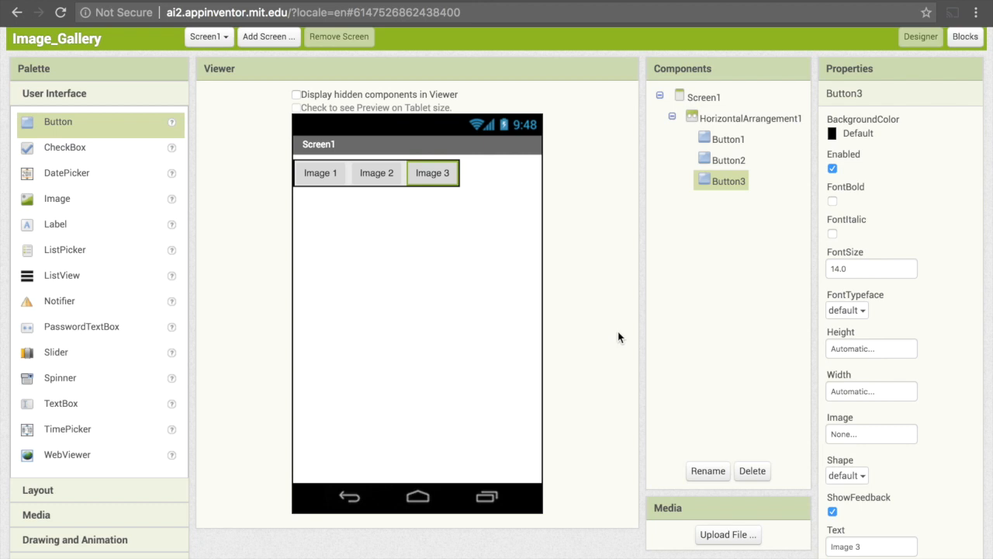
{"action": "mouse_move", "coordinate": [65, 199]}
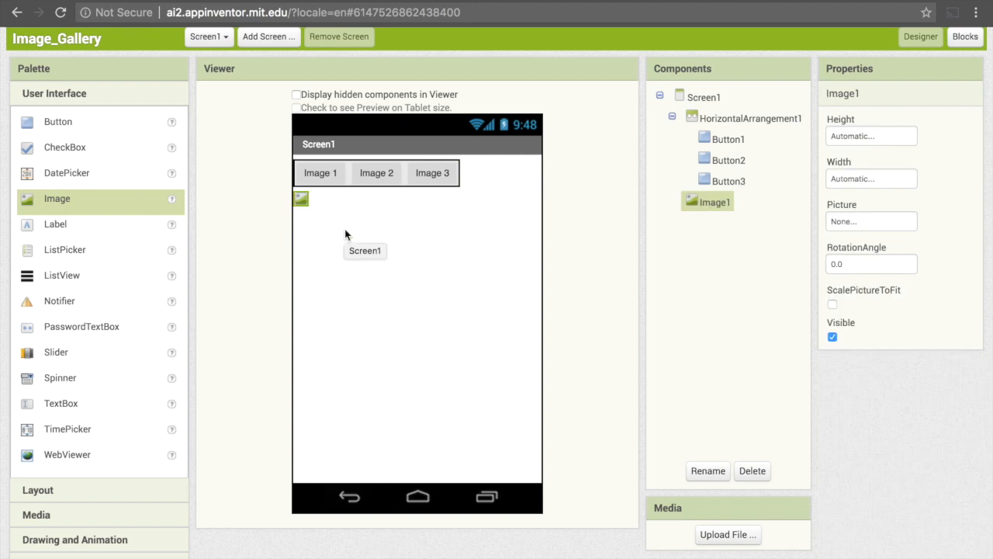
{"action": "mouse_move", "coordinate": [309, 208]}
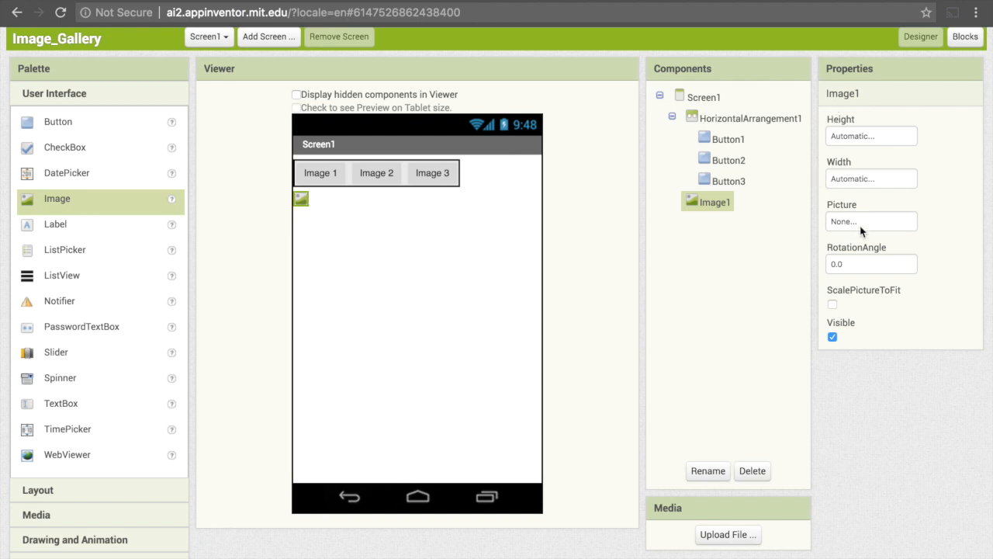
{"action": "mouse_move", "coordinate": [870, 227]}
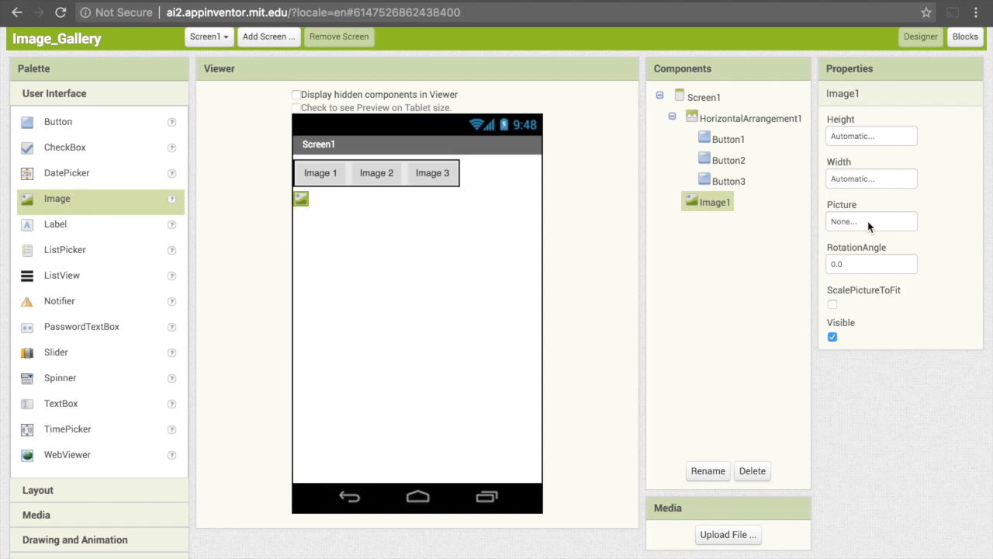
{"action": "mouse_move", "coordinate": [862, 242]}
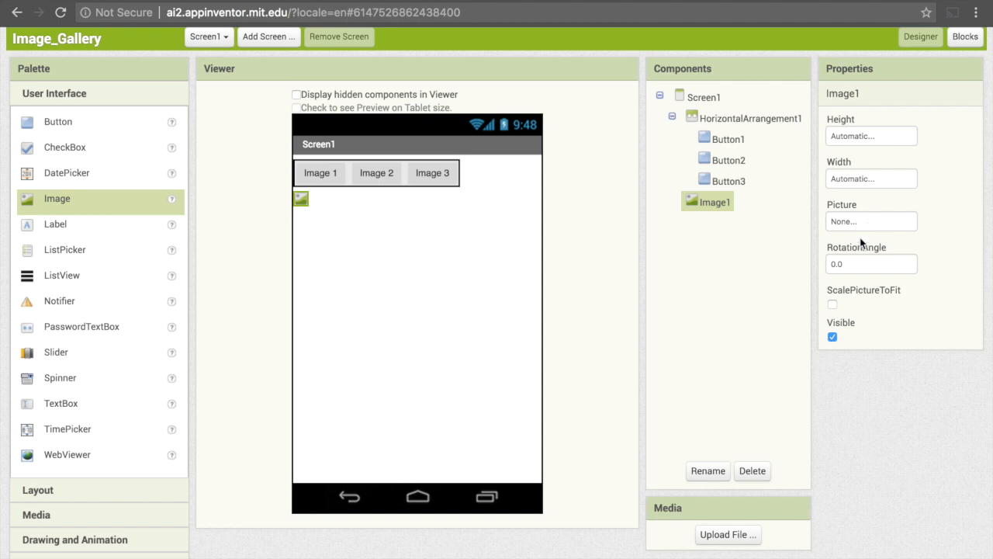
{"action": "mouse_move", "coordinate": [728, 533]}
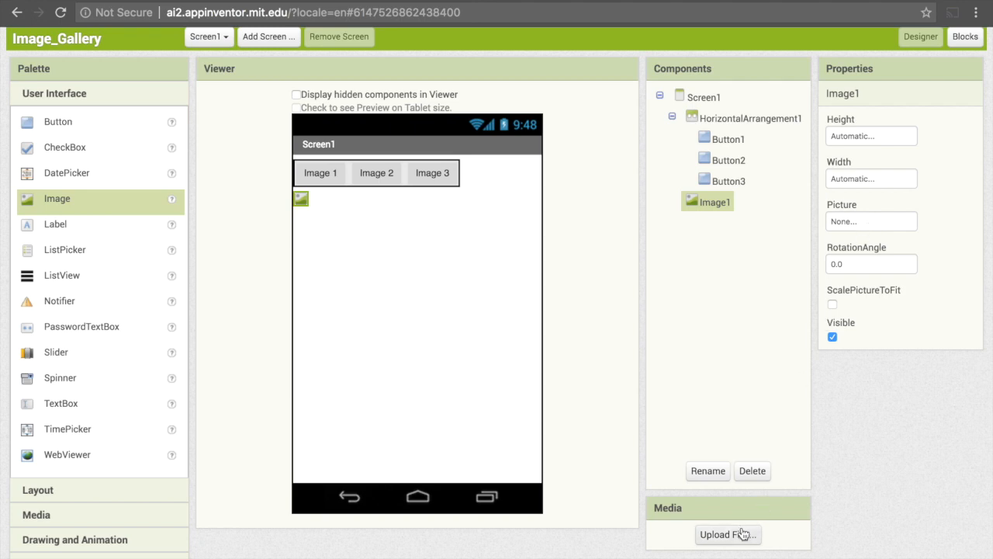
- Upload kitten.jpg to the project's Media through Upload File
{"action": "left_click", "coordinate": [727, 534]}
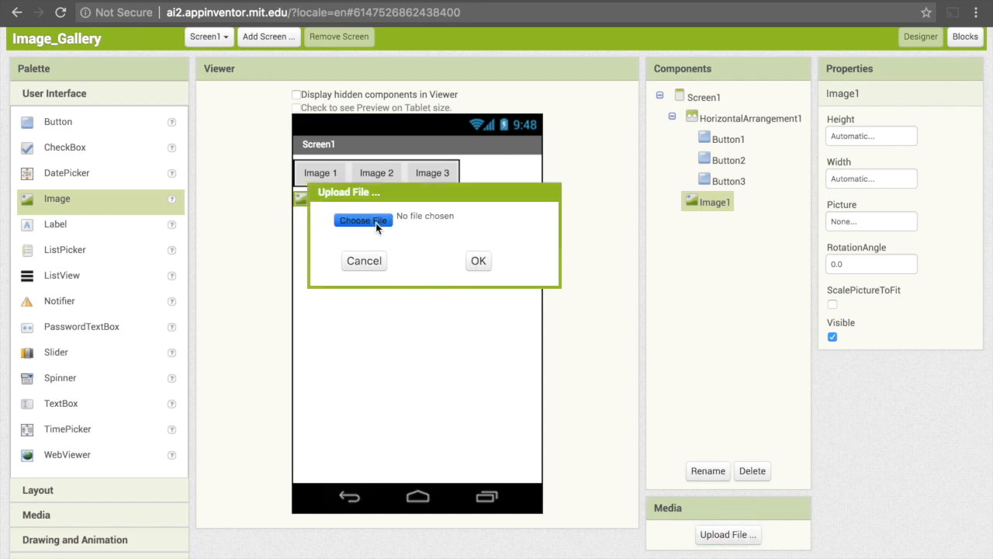
{"action": "left_click", "coordinate": [363, 221]}
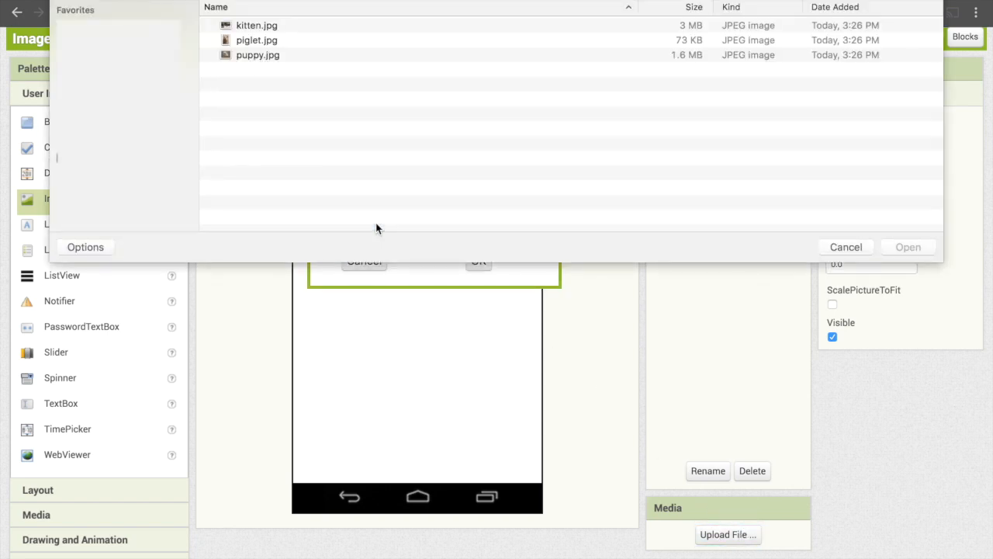
{"action": "mouse_move", "coordinate": [307, 34]}
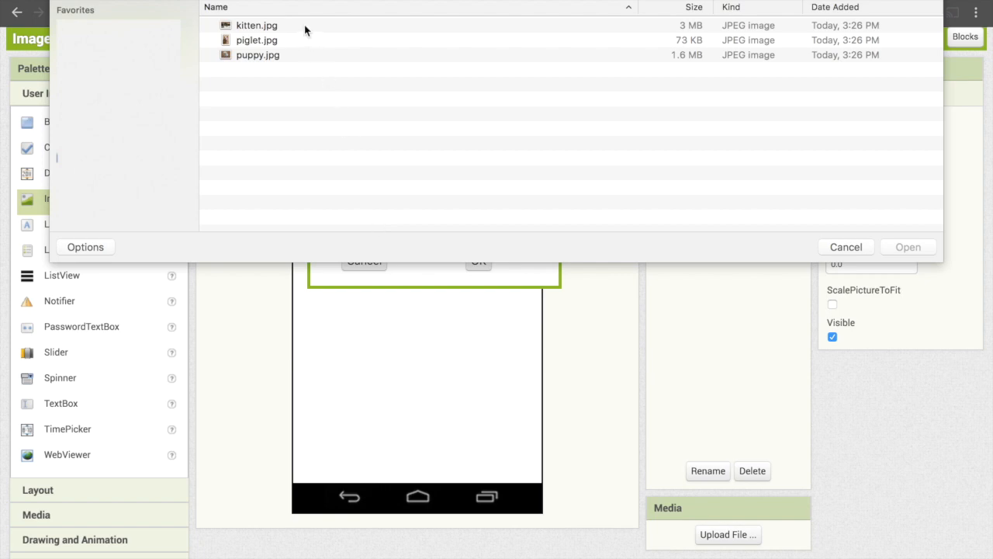
{"action": "left_click", "coordinate": [256, 25]}
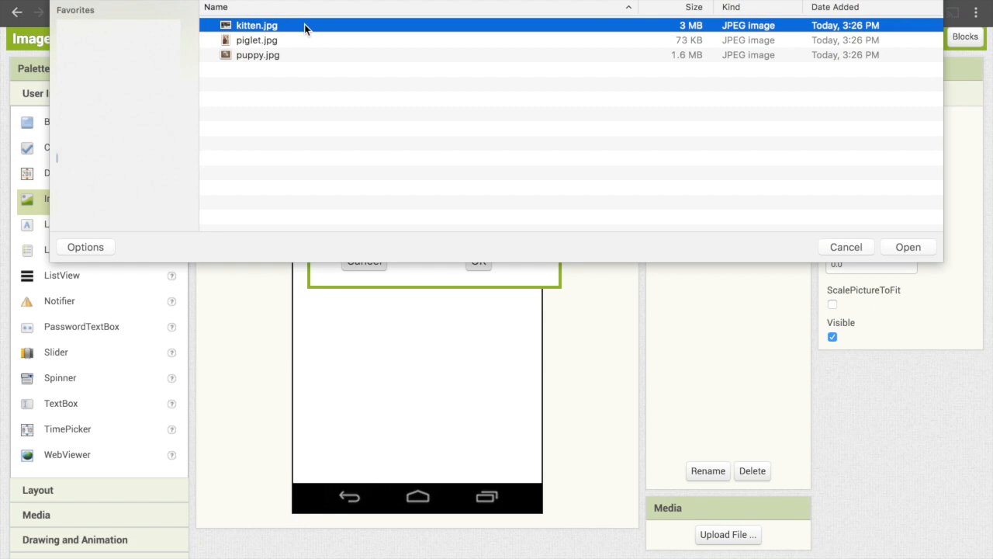
{"action": "mouse_move", "coordinate": [293, 30]}
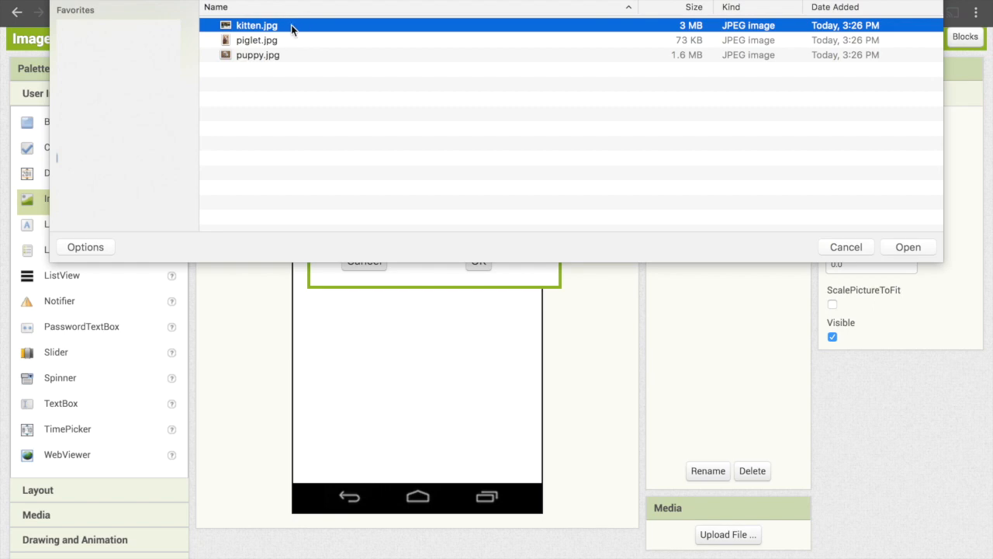
{"action": "left_click", "coordinate": [907, 247]}
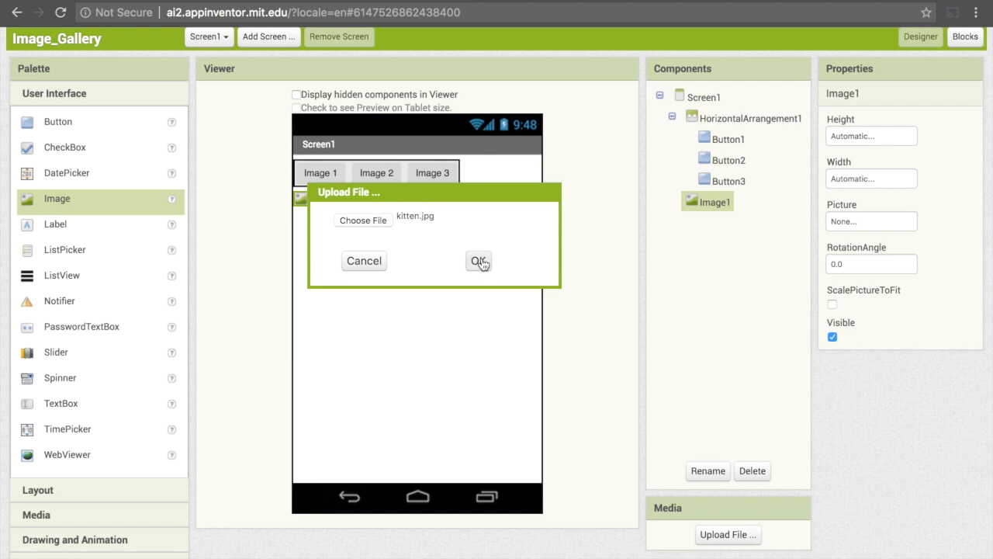
{"action": "left_click", "coordinate": [478, 260]}
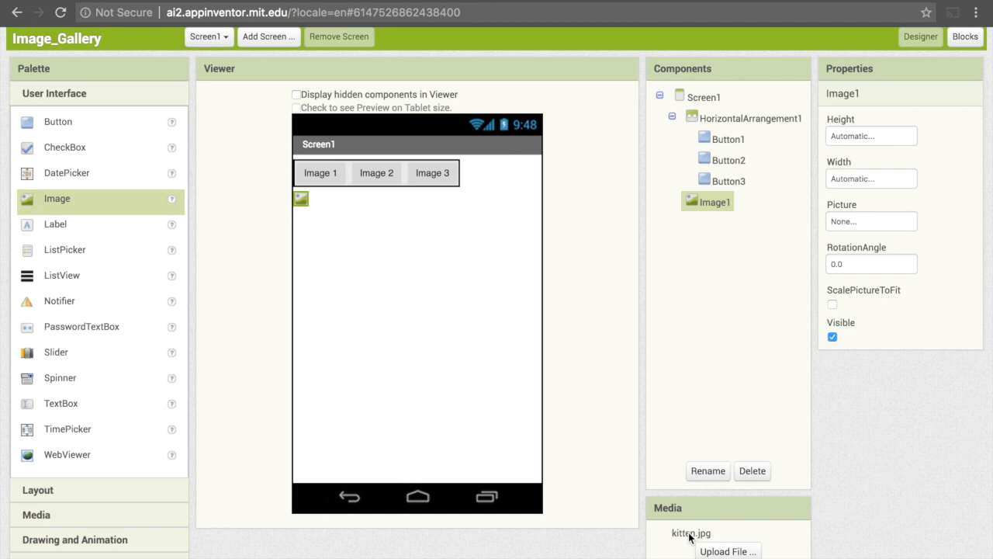
- Upload piglet.jpg to Media, dismiss the extra upload dialog and switch to the Blocks editor
{"action": "left_click", "coordinate": [726, 551]}
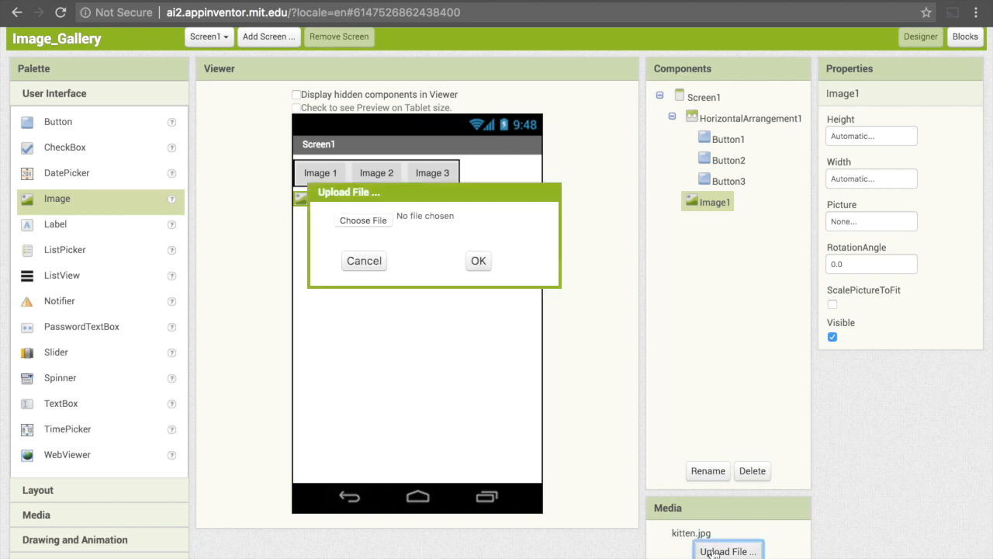
{"action": "left_click", "coordinate": [363, 220]}
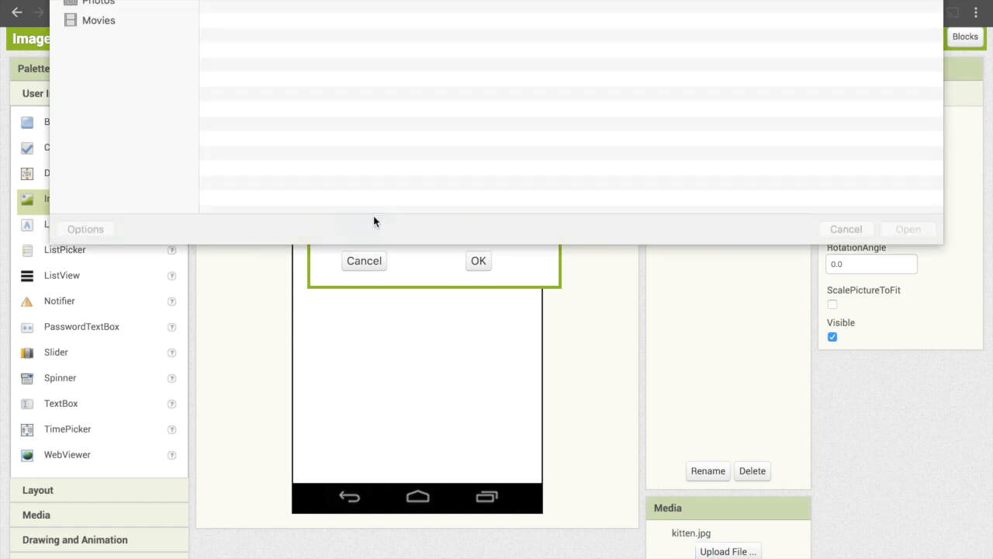
{"action": "left_click", "coordinate": [256, 22]}
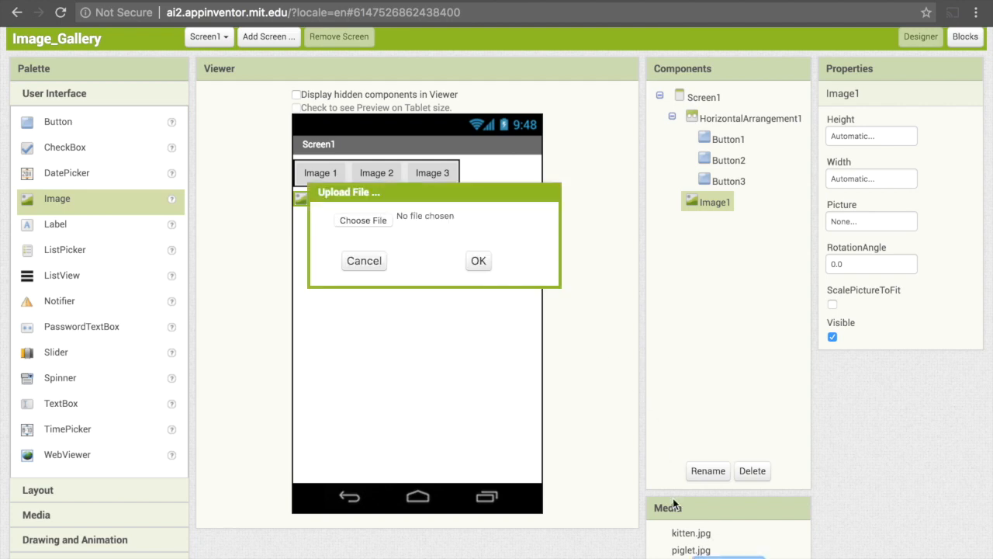
{"action": "left_click", "coordinate": [363, 220]}
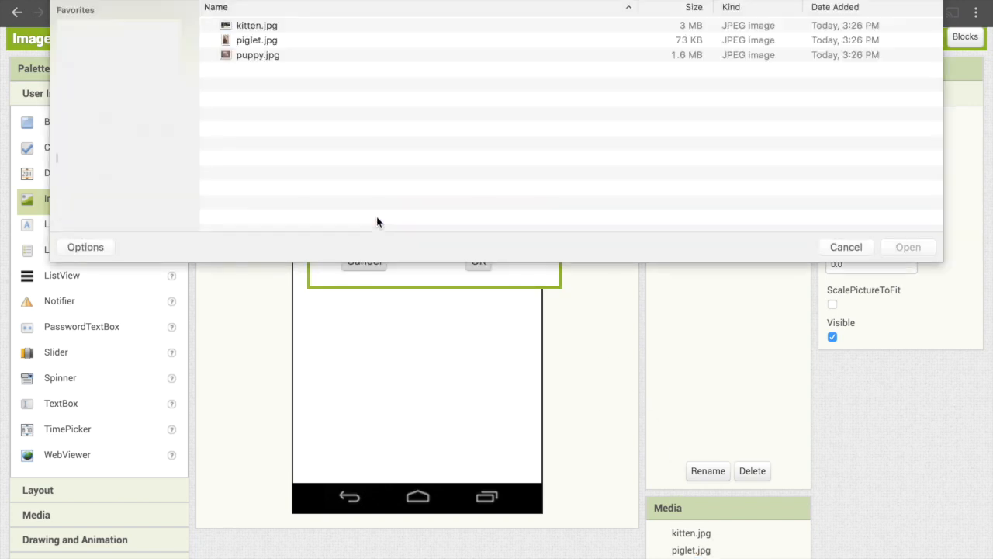
{"action": "left_click", "coordinate": [845, 247]}
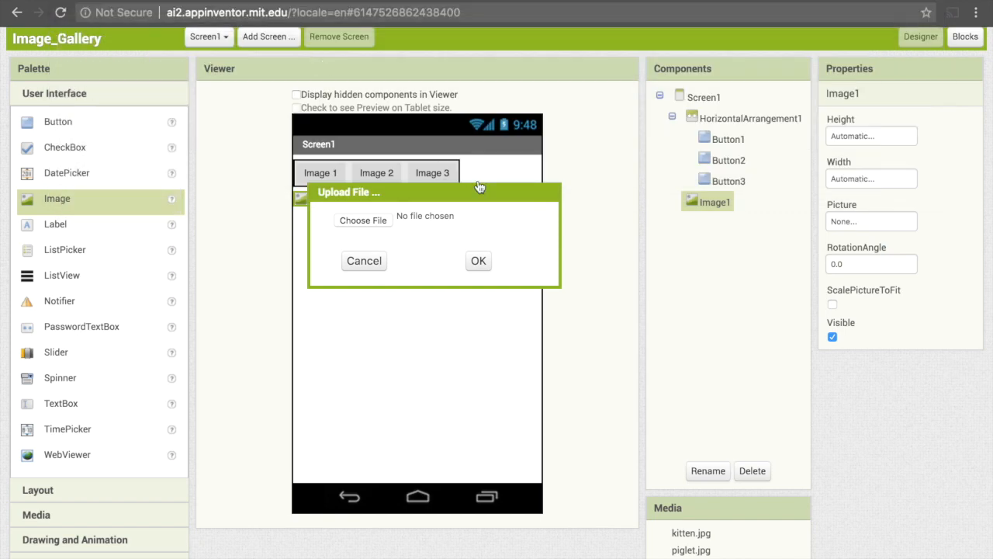
{"action": "left_click", "coordinate": [363, 261]}
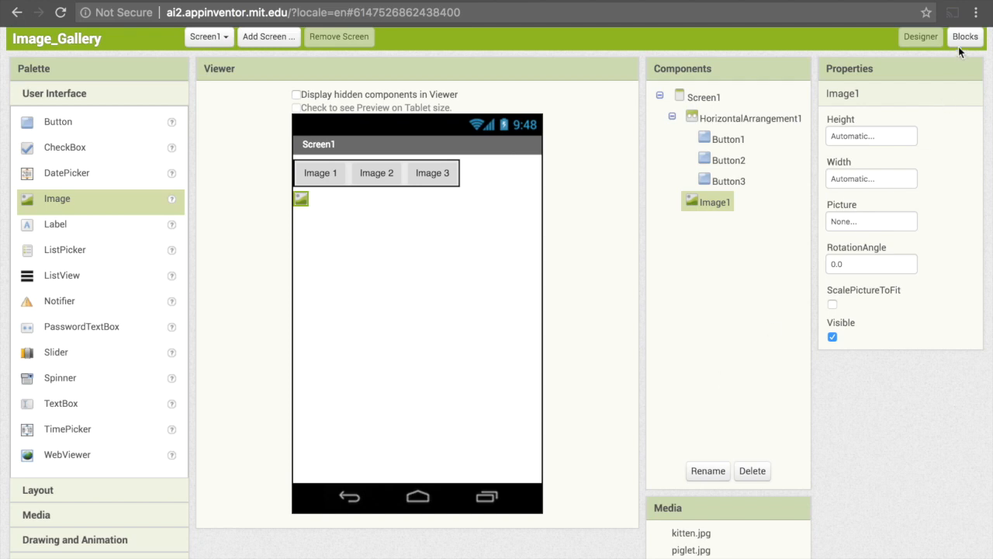
{"action": "left_click", "coordinate": [965, 48]}
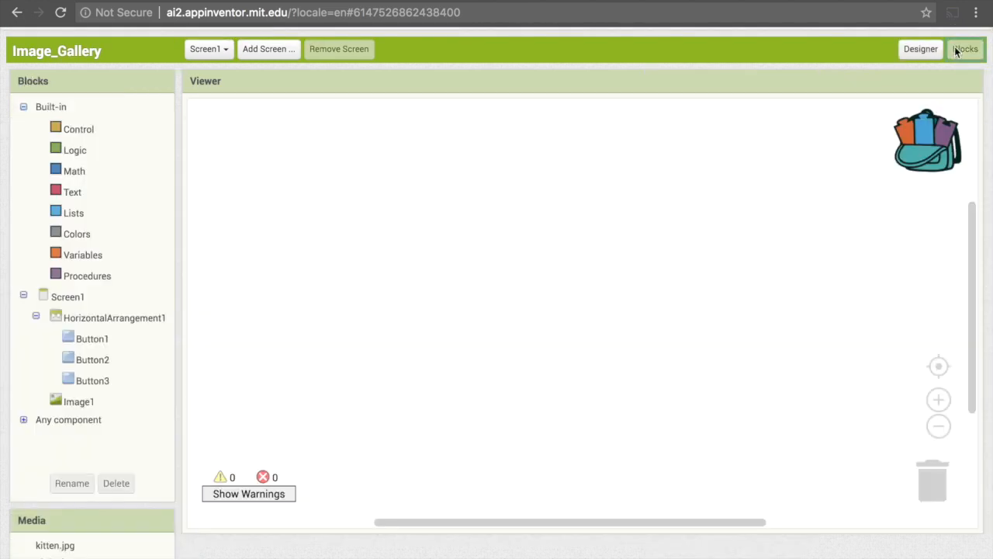
{"action": "left_click", "coordinate": [921, 48]}
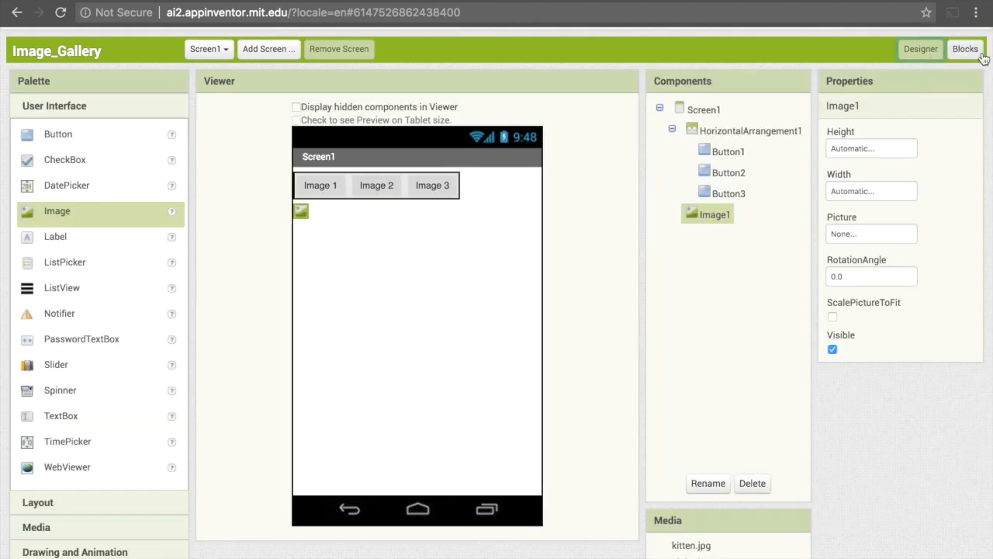
{"action": "left_click", "coordinate": [965, 48]}
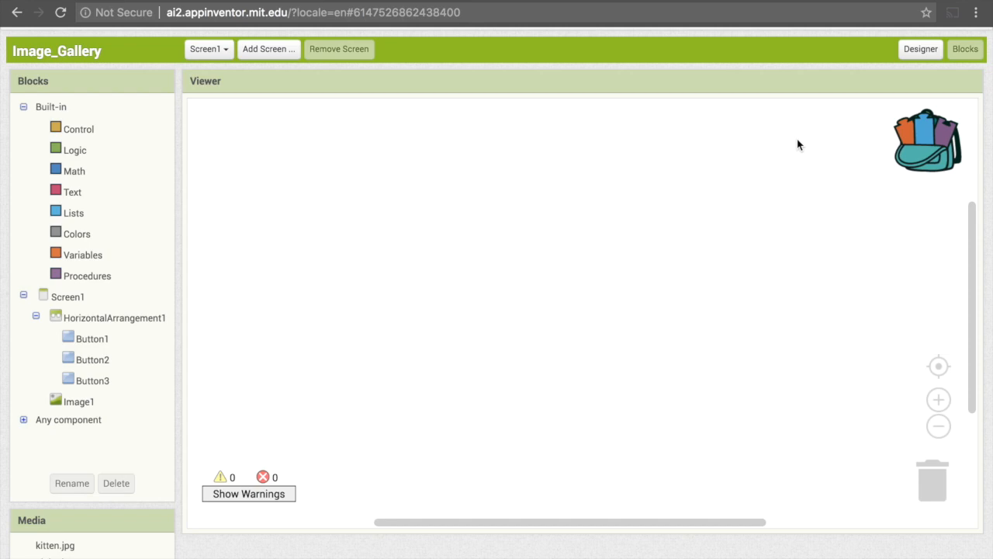
{"action": "mouse_move", "coordinate": [106, 340]}
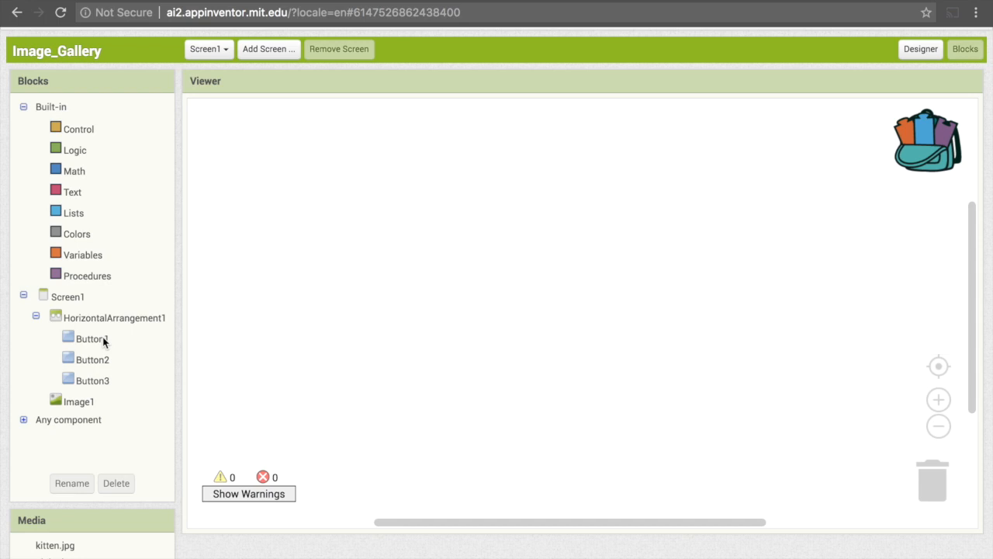
{"action": "left_click", "coordinate": [92, 338]}
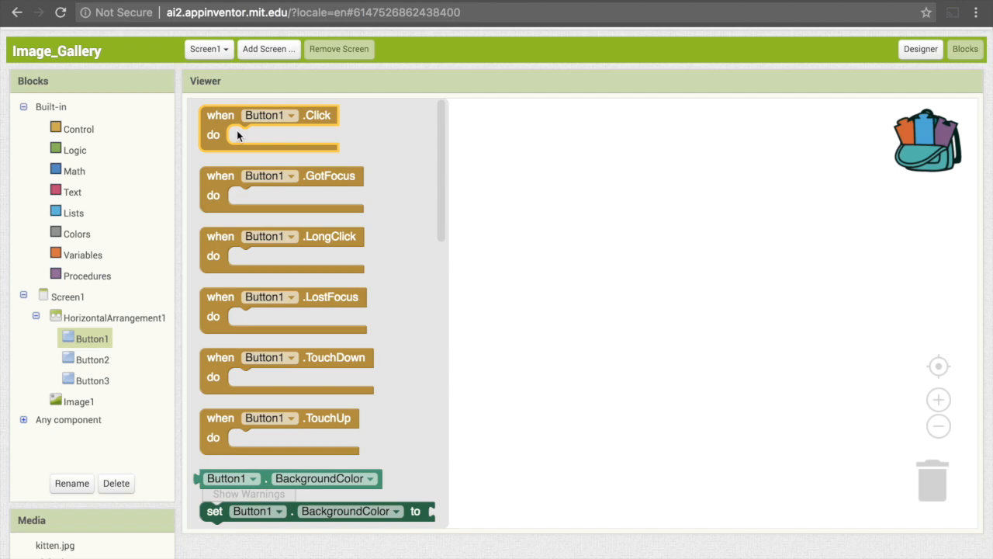
{"action": "mouse_move", "coordinate": [225, 133]}
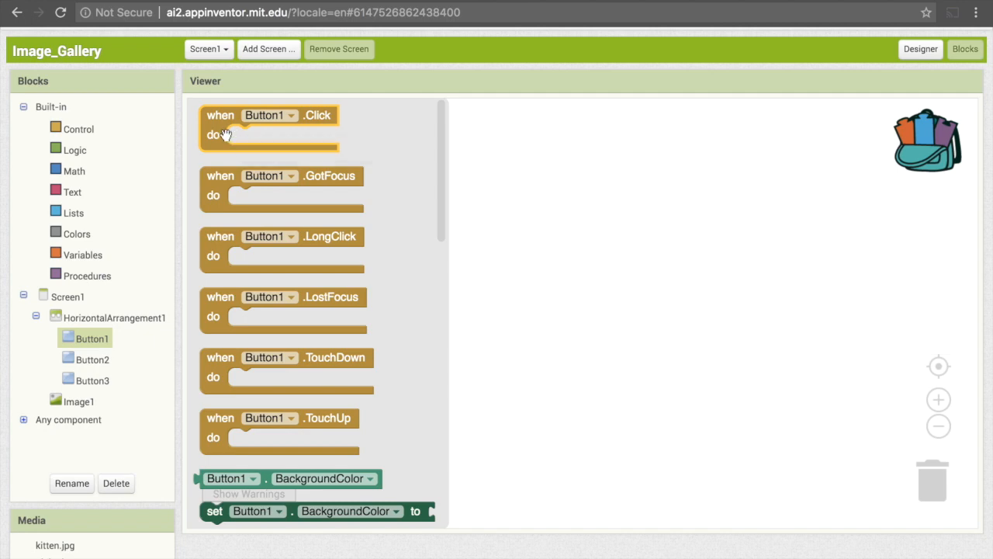
{"action": "mouse_move", "coordinate": [251, 140]}
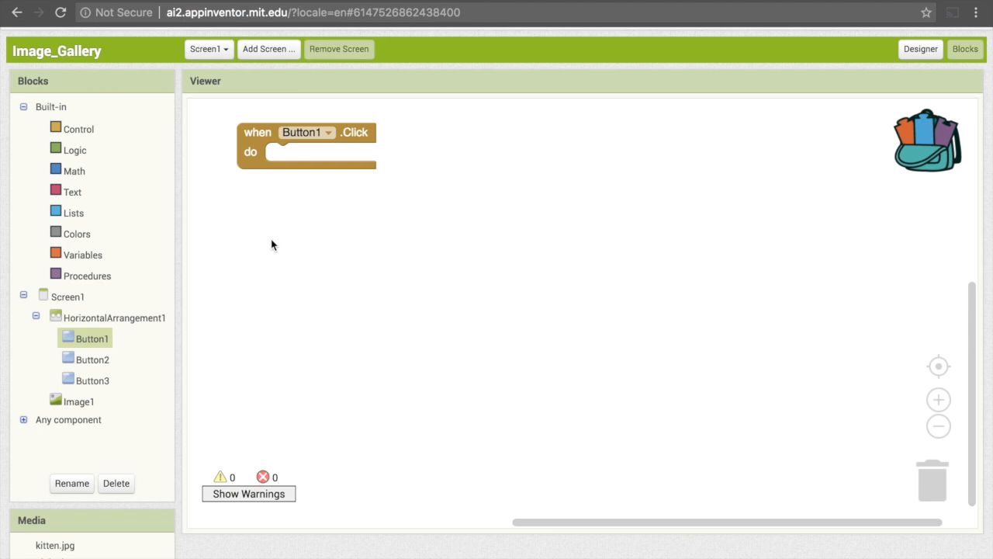
{"action": "mouse_move", "coordinate": [112, 381]}
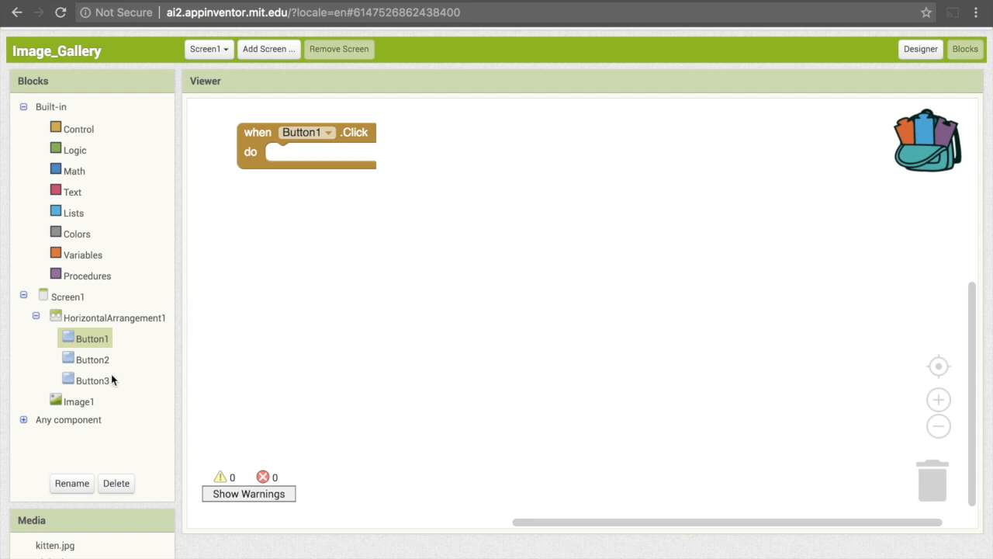
{"action": "mouse_move", "coordinate": [87, 404]}
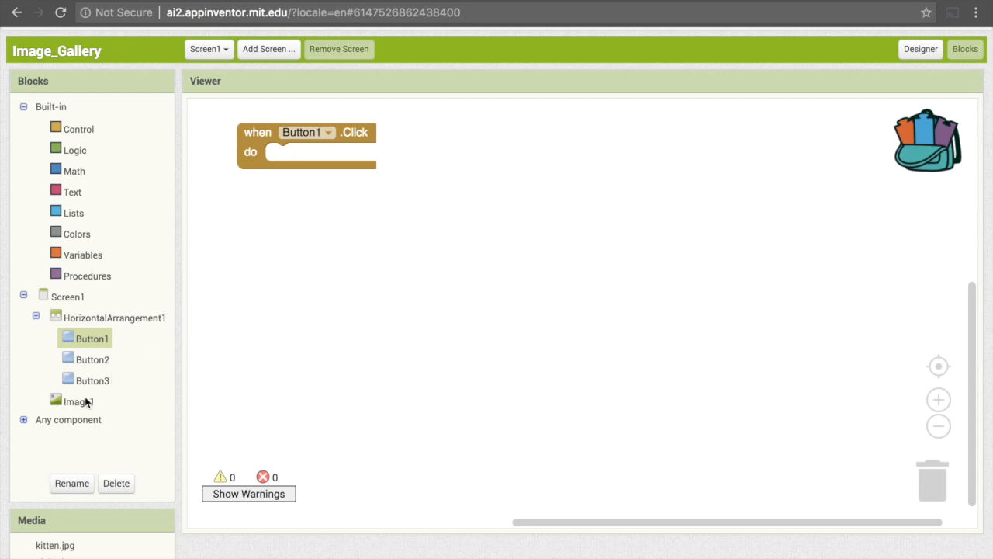
- Show Image1's block drawer with its property setters
{"action": "left_click", "coordinate": [79, 401]}
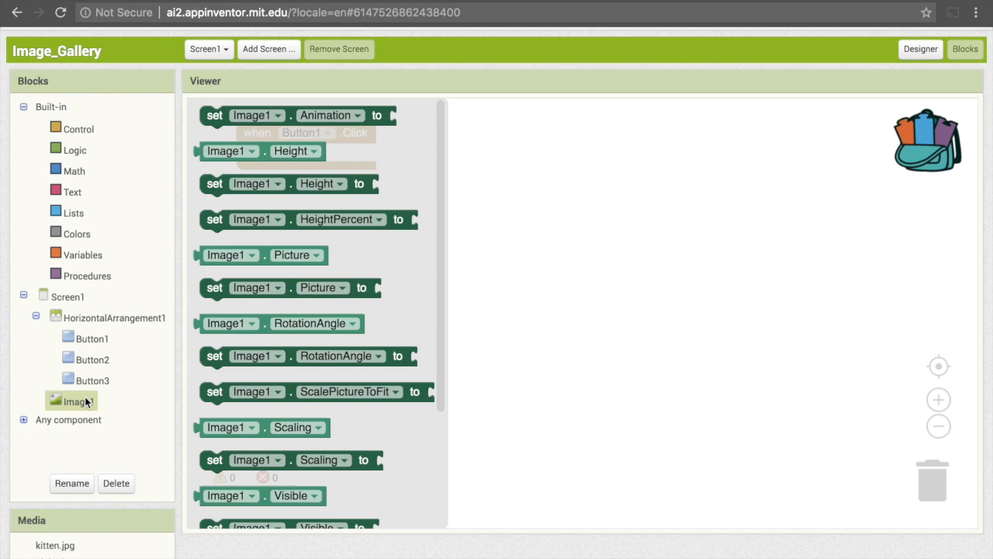
- Snap a 'set Image1.Picture to' block inside the when Button1.Click handler
{"action": "left_click", "coordinate": [214, 287]}
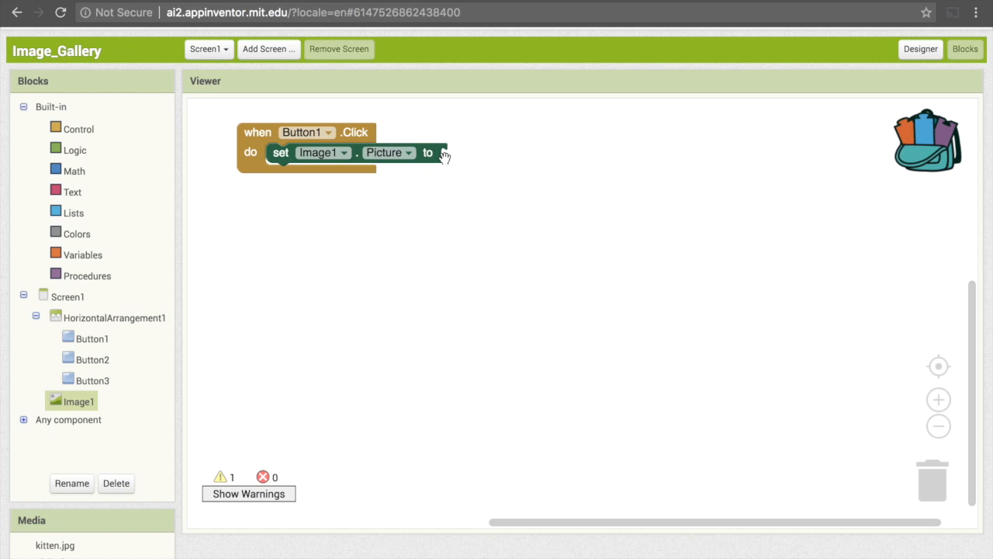
{"action": "mouse_move", "coordinate": [447, 158]}
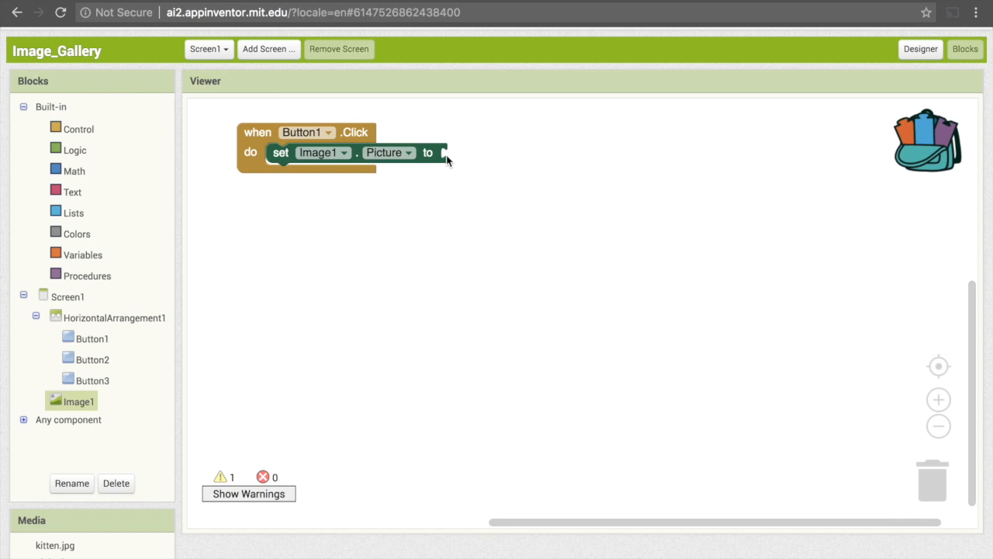
{"action": "mouse_move", "coordinate": [444, 155]}
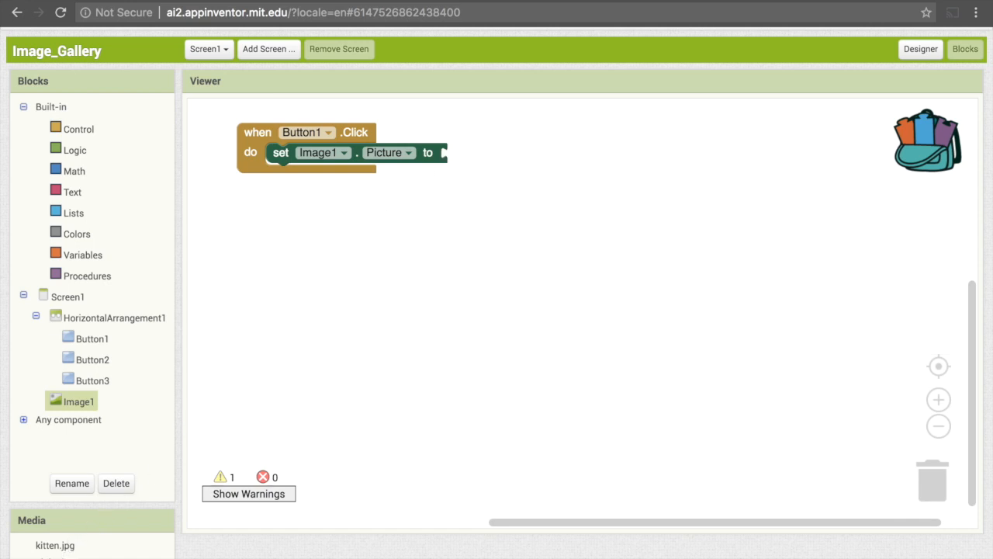
{"action": "mouse_move", "coordinate": [67, 548]}
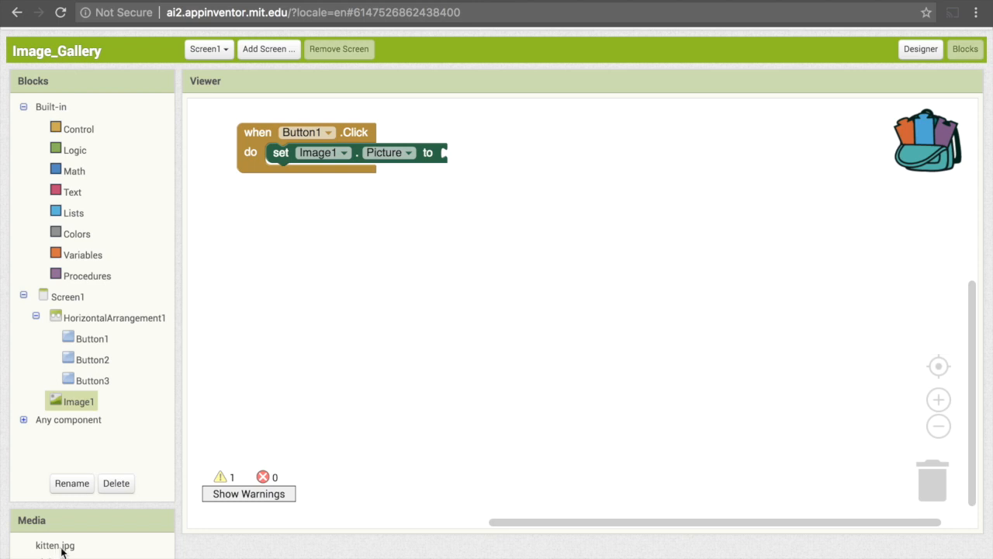
{"action": "mouse_move", "coordinate": [81, 371]}
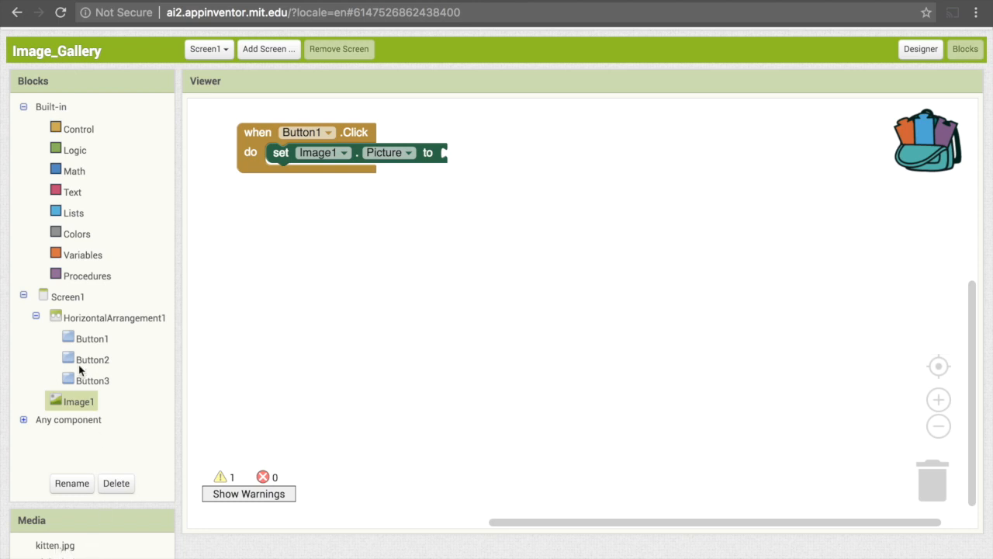
- Attach a text block reading kitten.jpg to the set Image1.Picture socket
{"action": "left_click", "coordinate": [74, 192]}
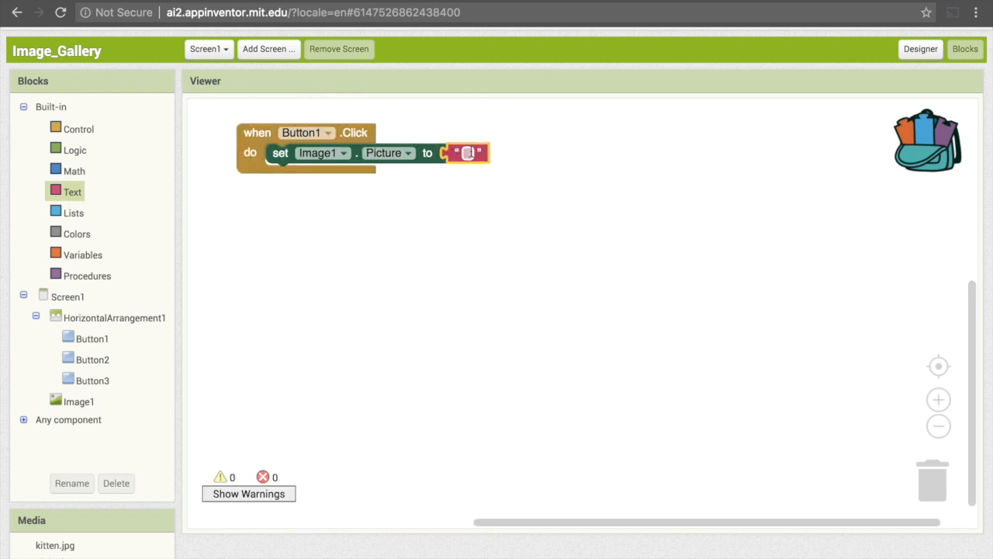
{"action": "type", "text": "K"}
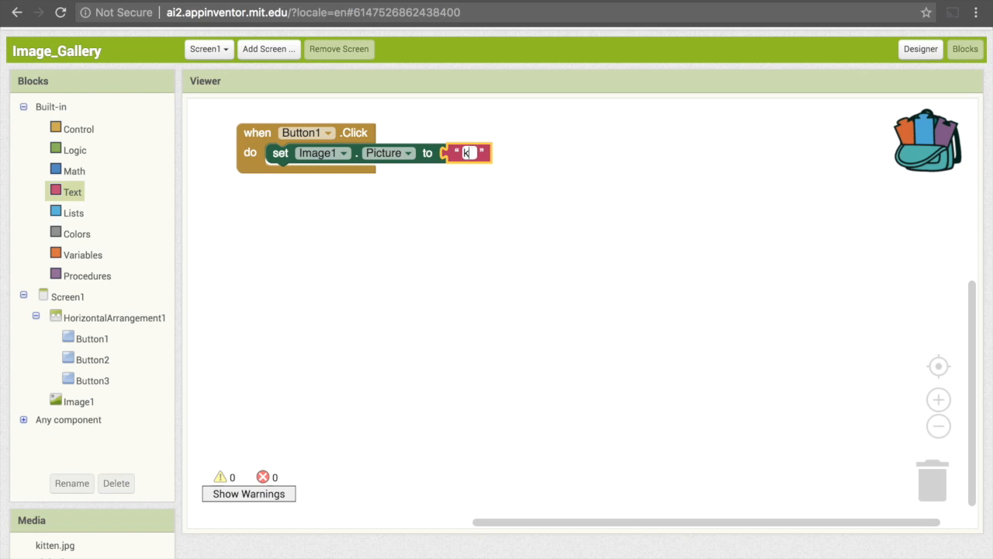
{"action": "type", "text": "kitten.jpg"}
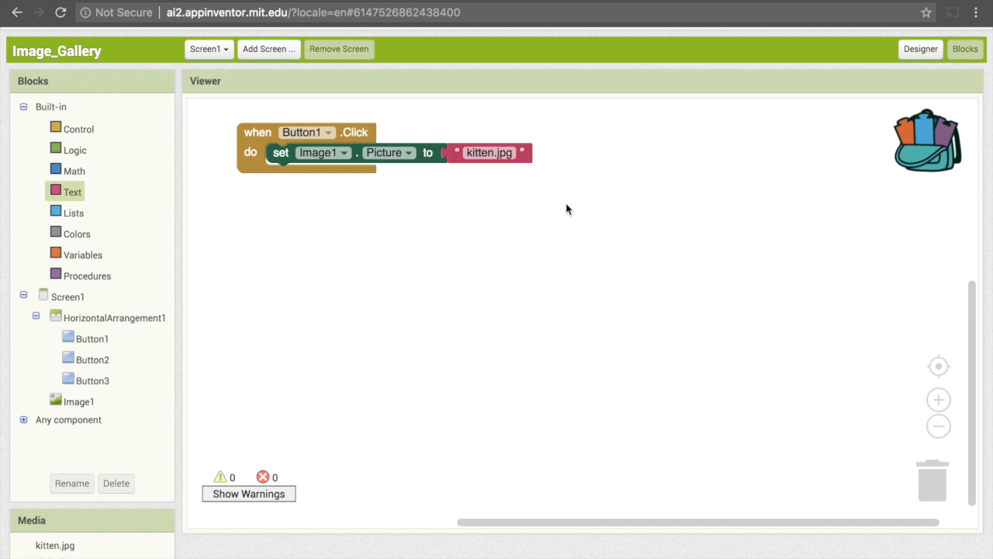
{"action": "mouse_move", "coordinate": [340, 186]}
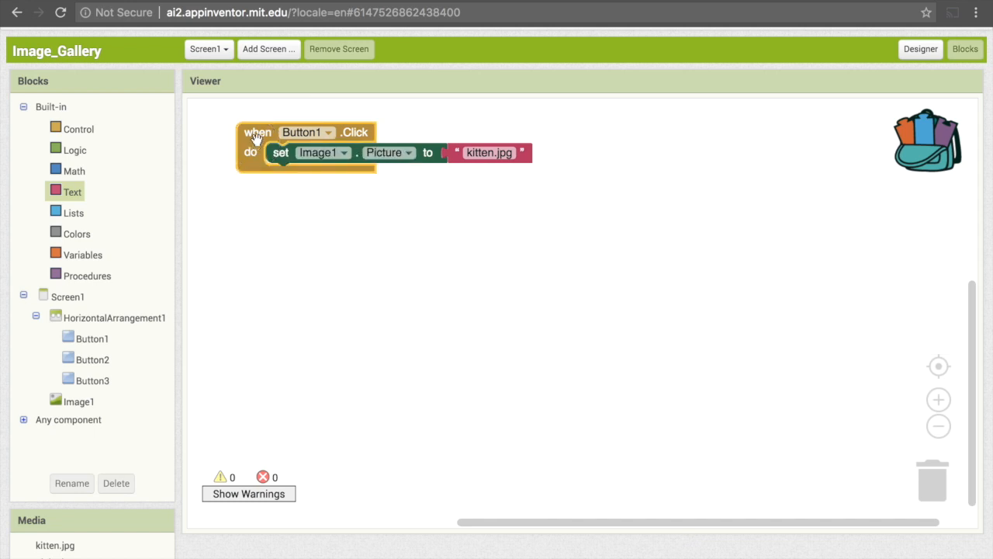
- Duplicate the when Button1.Click handler via its right-click menu
{"action": "right_click", "coordinate": [257, 136]}
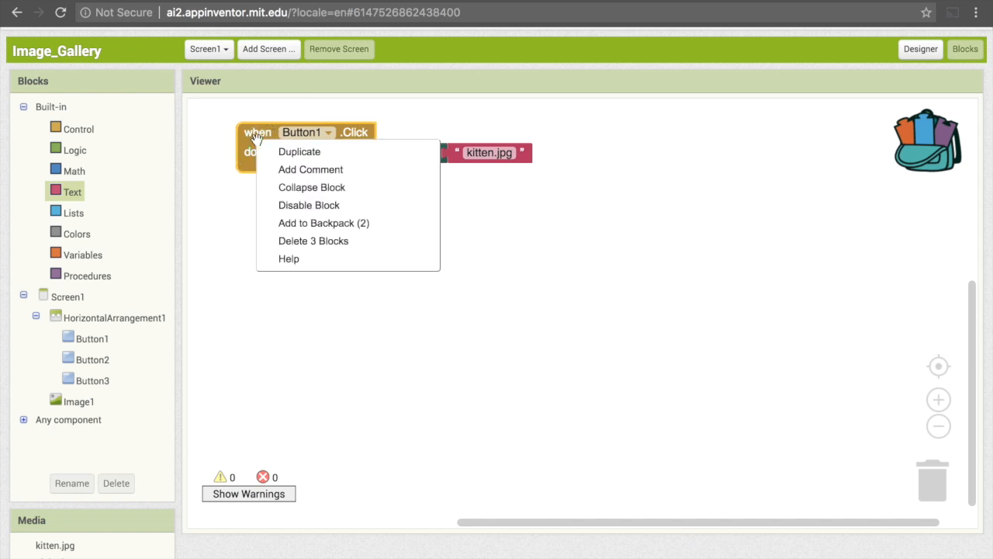
{"action": "left_click", "coordinate": [300, 152]}
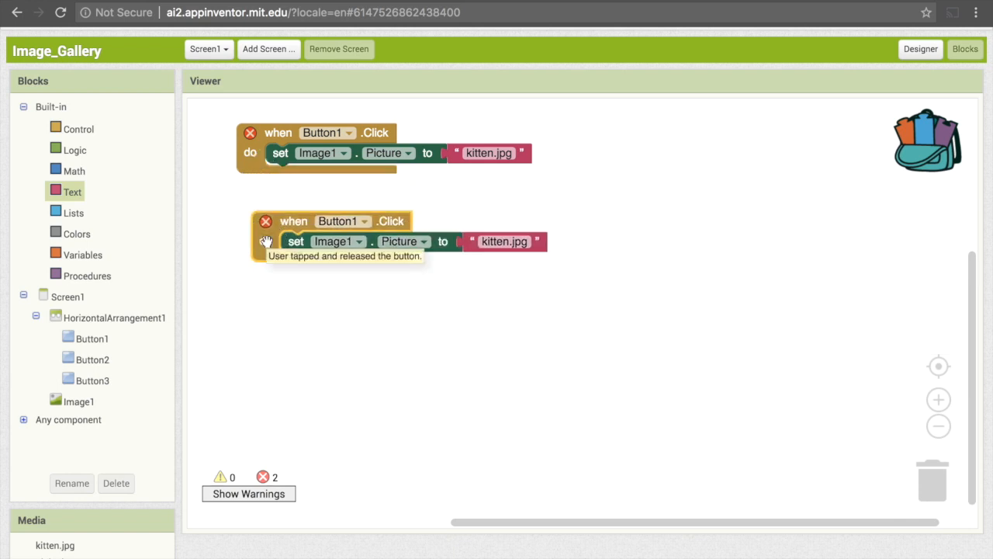
{"action": "mouse_move", "coordinate": [267, 242]}
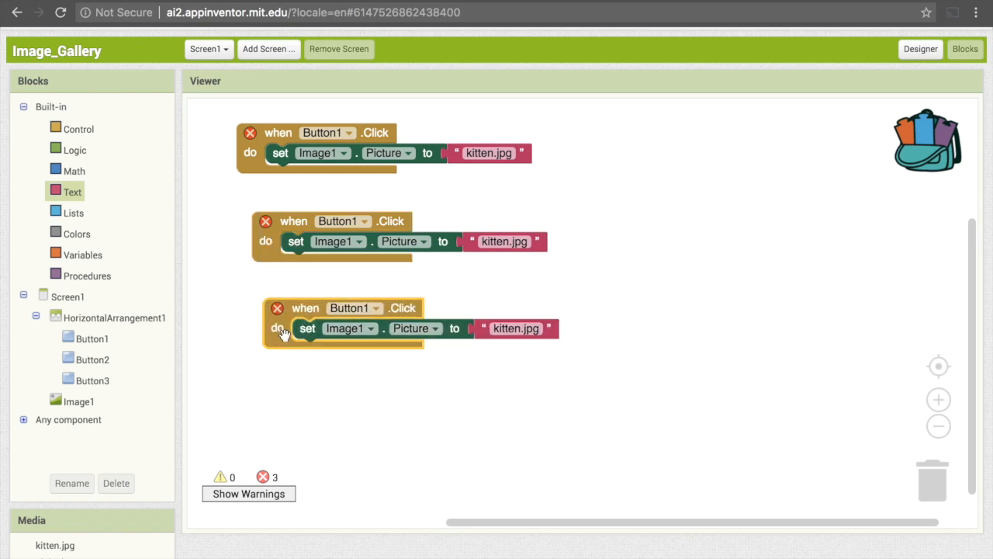
{"action": "mouse_move", "coordinate": [318, 143]}
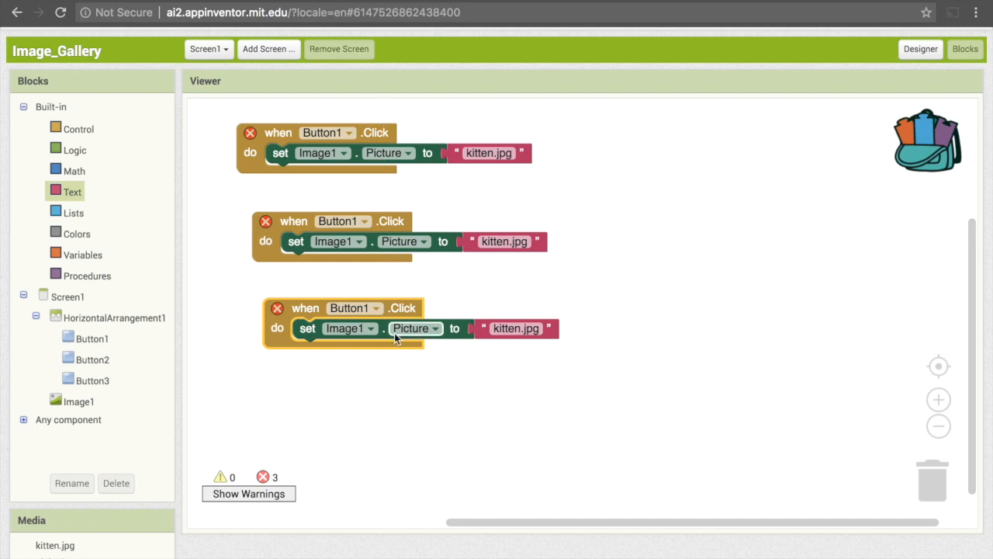
- Reassign the copied handlers to Button2 and Button3 using their component dropdowns
{"action": "left_click", "coordinate": [343, 220]}
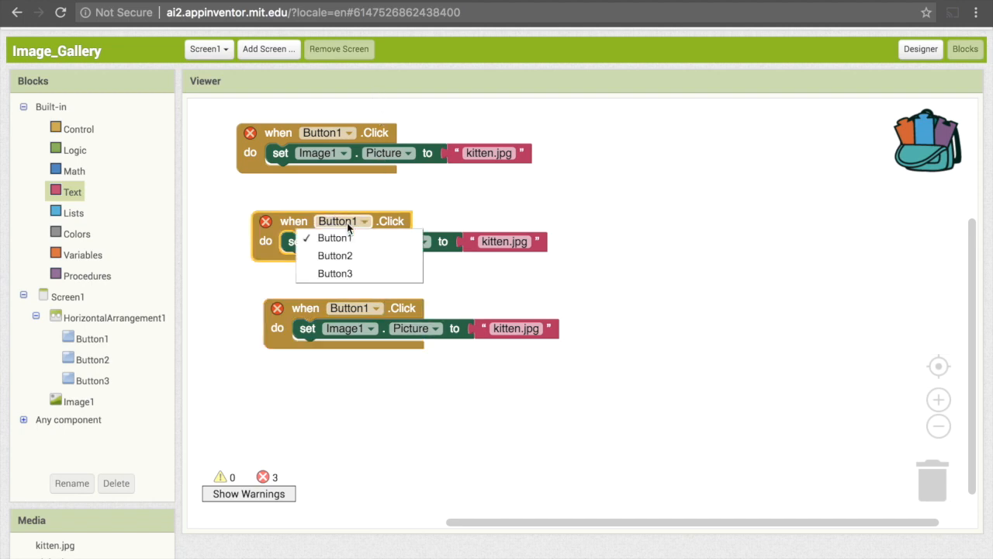
{"action": "left_click", "coordinate": [336, 255]}
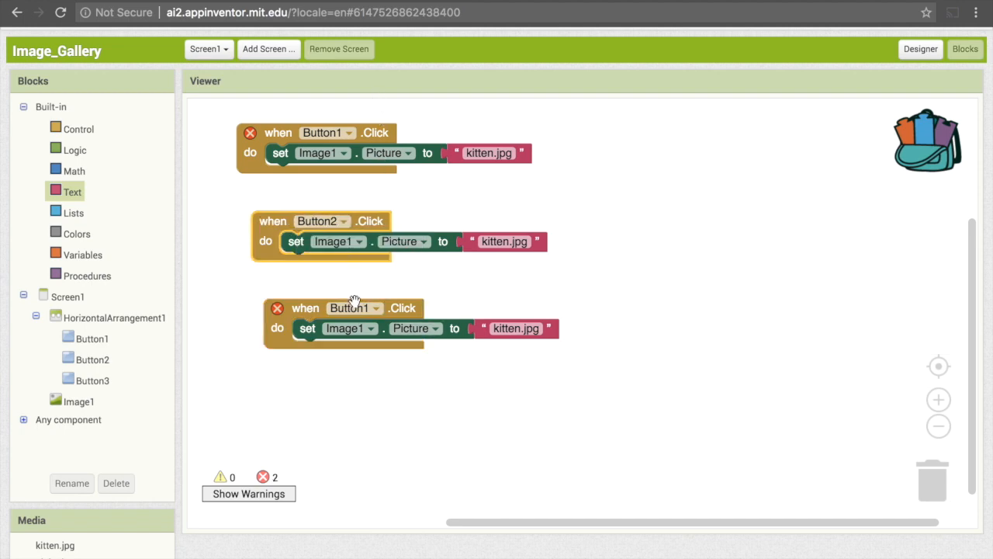
{"action": "left_click", "coordinate": [376, 308]}
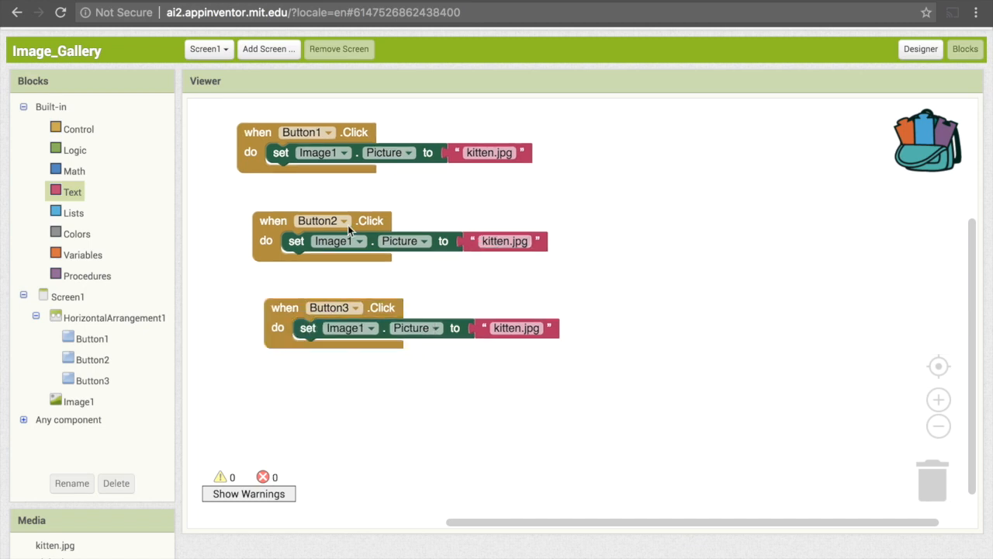
{"action": "mouse_move", "coordinate": [360, 227]}
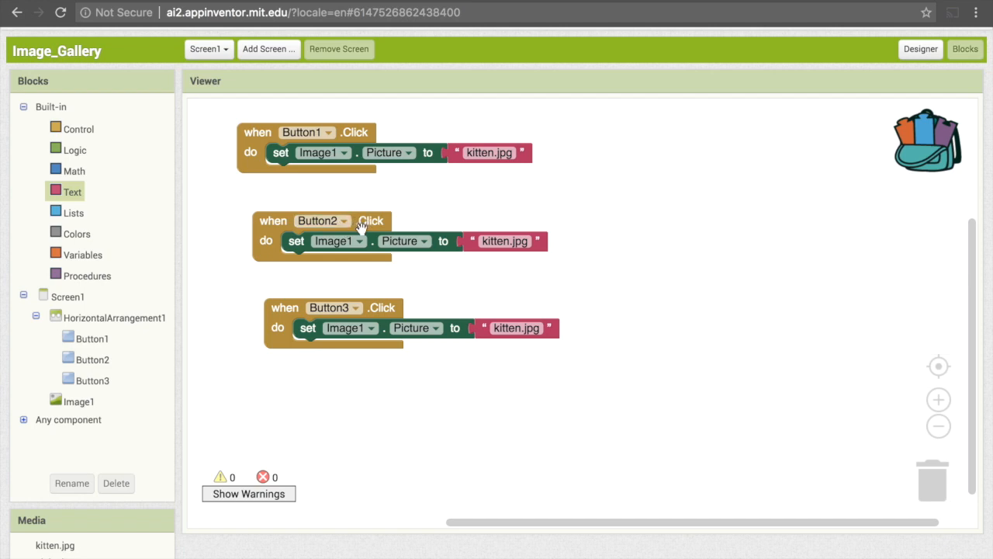
- Change Button2's picture text to piglet.jpg and begin editing Button3's for puppy.jpg
{"action": "double_click", "coordinate": [501, 240]}
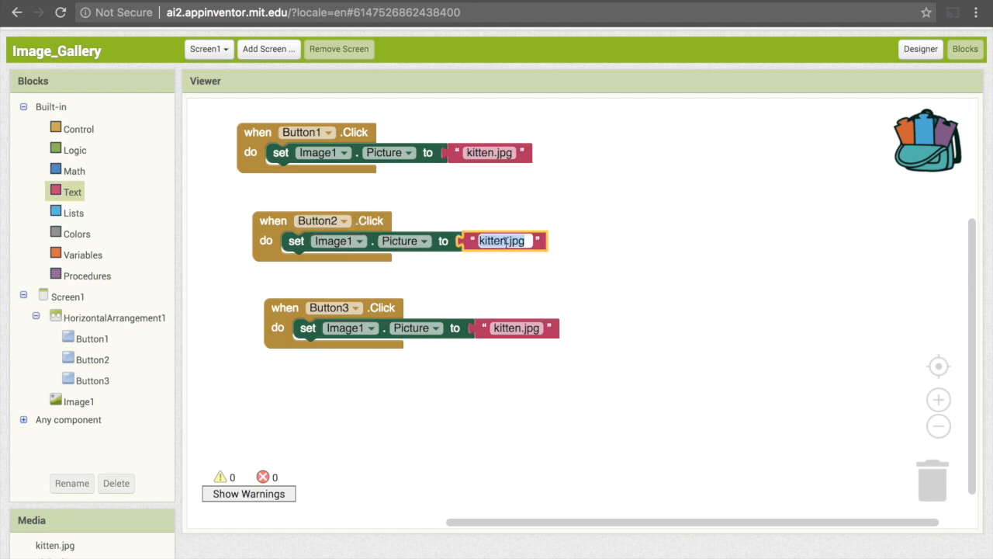
{"action": "type", "text": "piglet.jpg"}
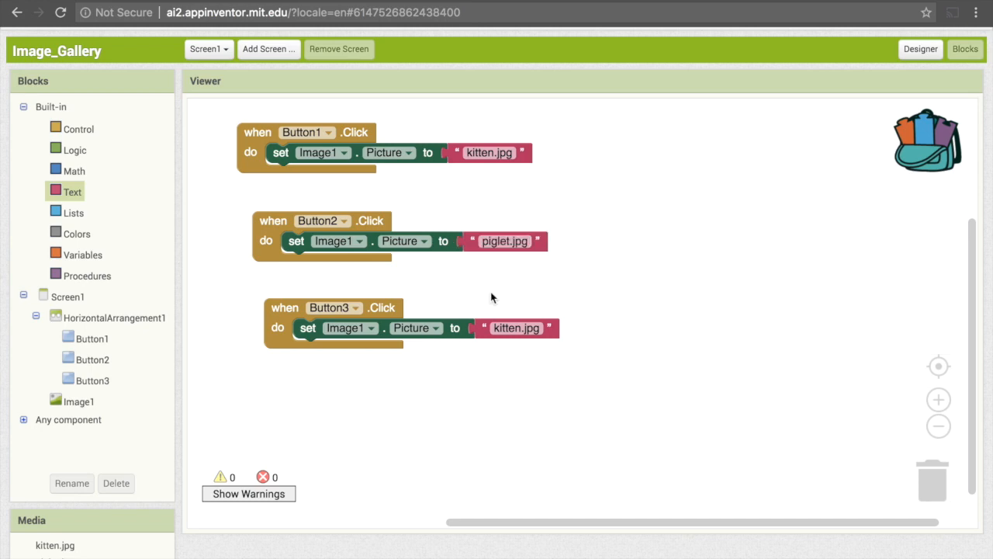
{"action": "double_click", "coordinate": [515, 328]}
{"action": "type", "text": "puppy"}
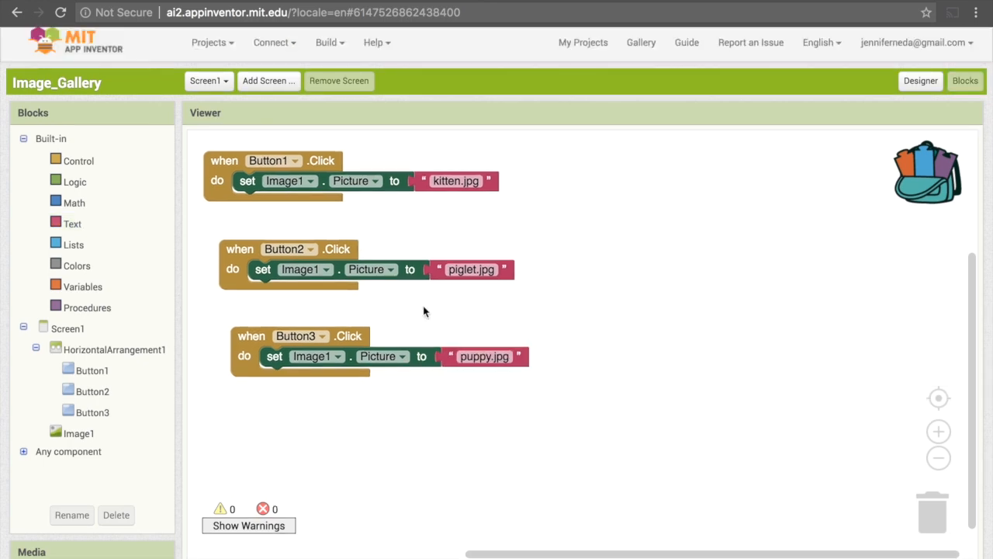
{"action": "mouse_move", "coordinate": [273, 42]}
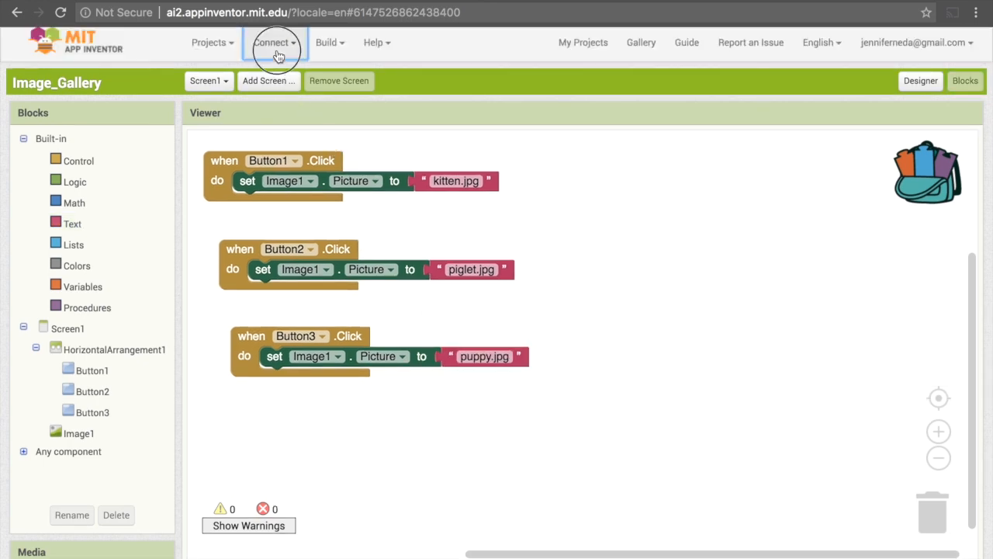
{"action": "left_click", "coordinate": [273, 42]}
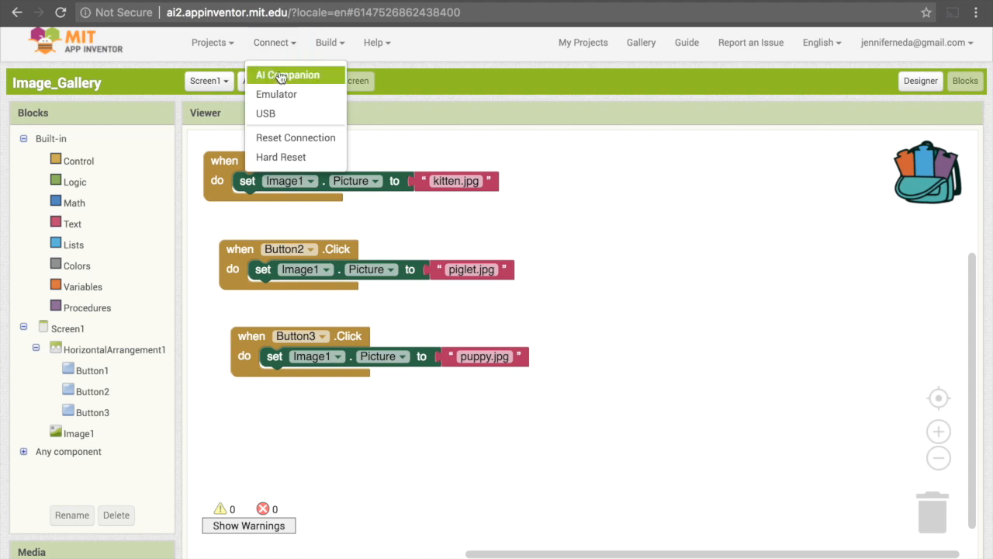
{"action": "mouse_move", "coordinate": [326, 77]}
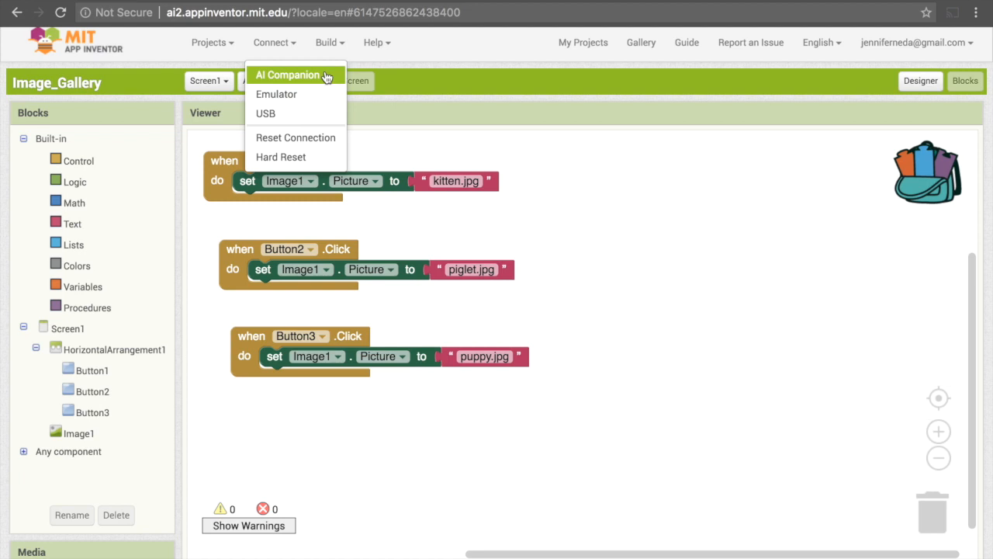
{"action": "left_click", "coordinate": [289, 74]}
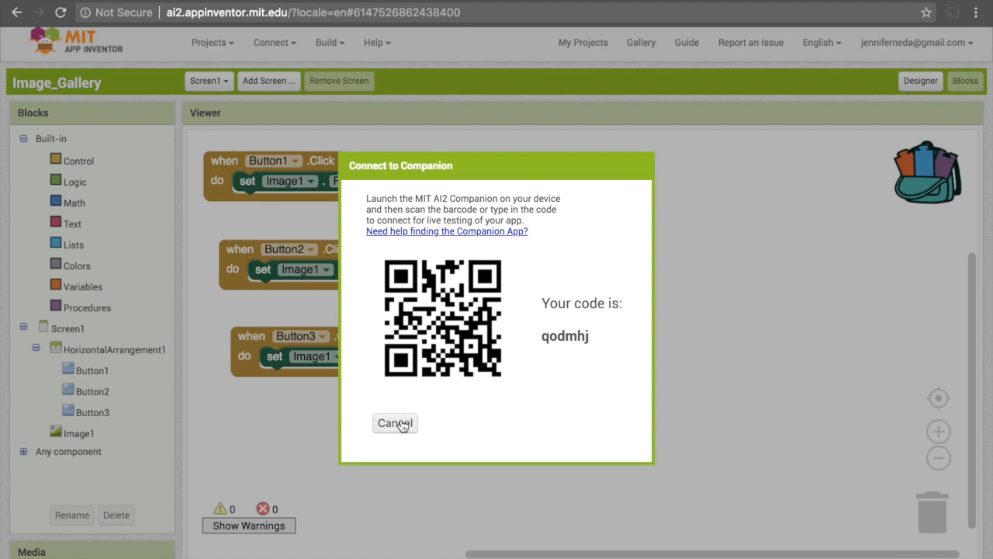
{"action": "left_click", "coordinate": [394, 422]}
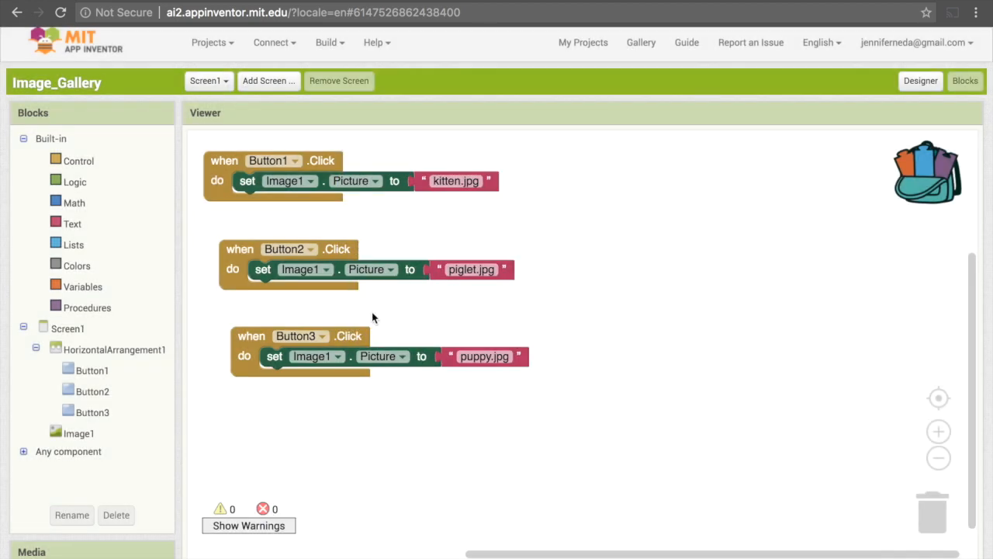
{"action": "left_click", "coordinate": [326, 42]}
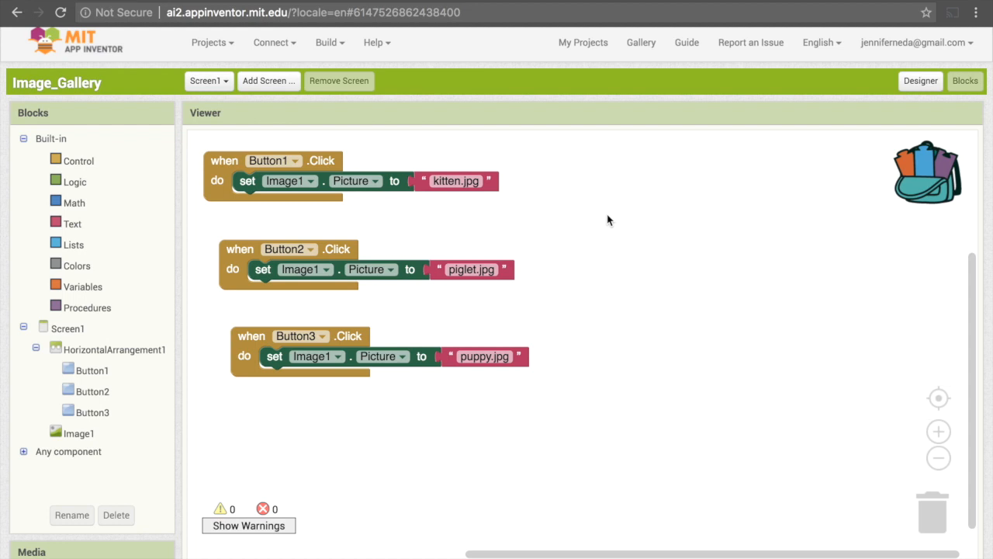
{"action": "mouse_move", "coordinate": [662, 260]}
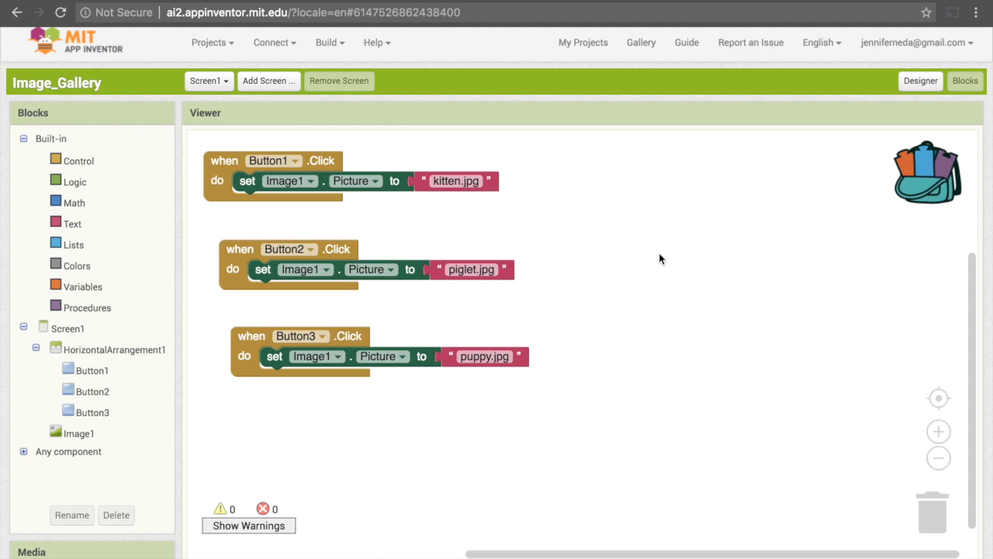